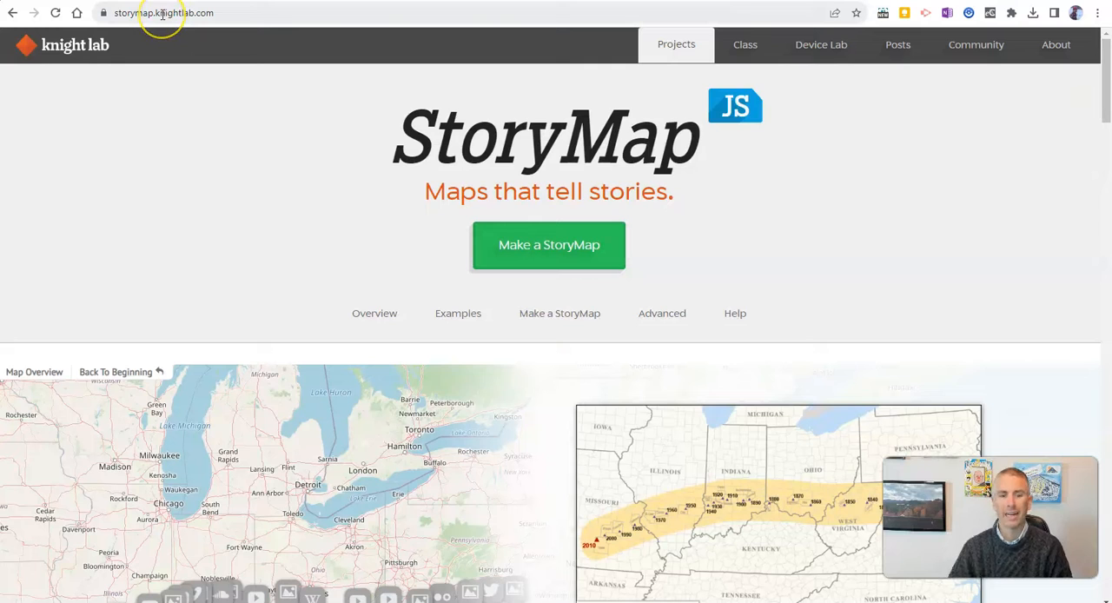
Browse the example story map, advancing through its 1800 and 1810 slides
scroll("down", 3)
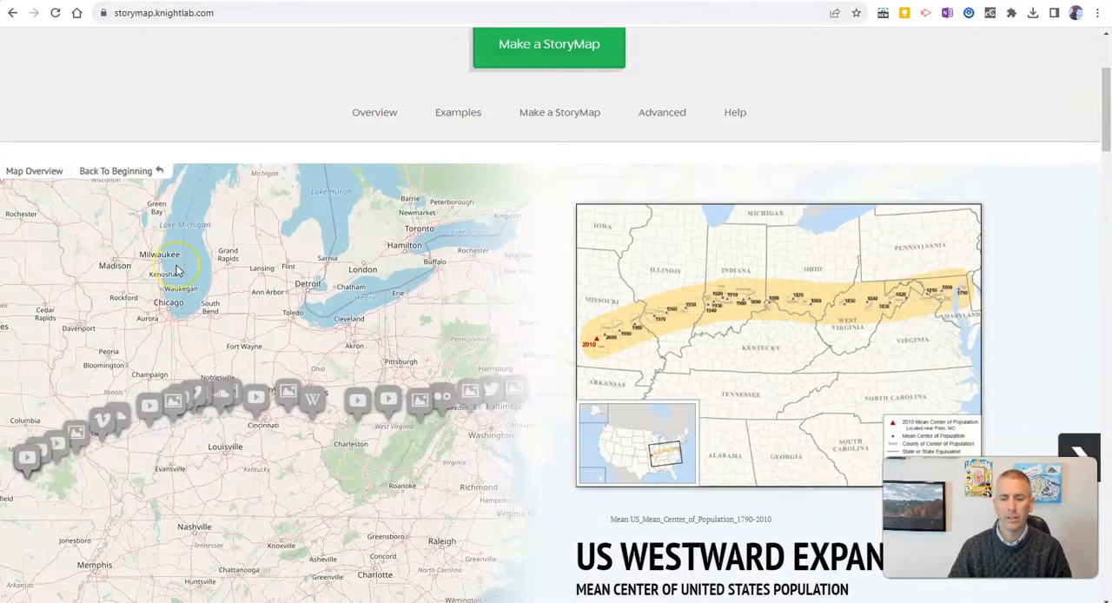
scroll("down", 3)
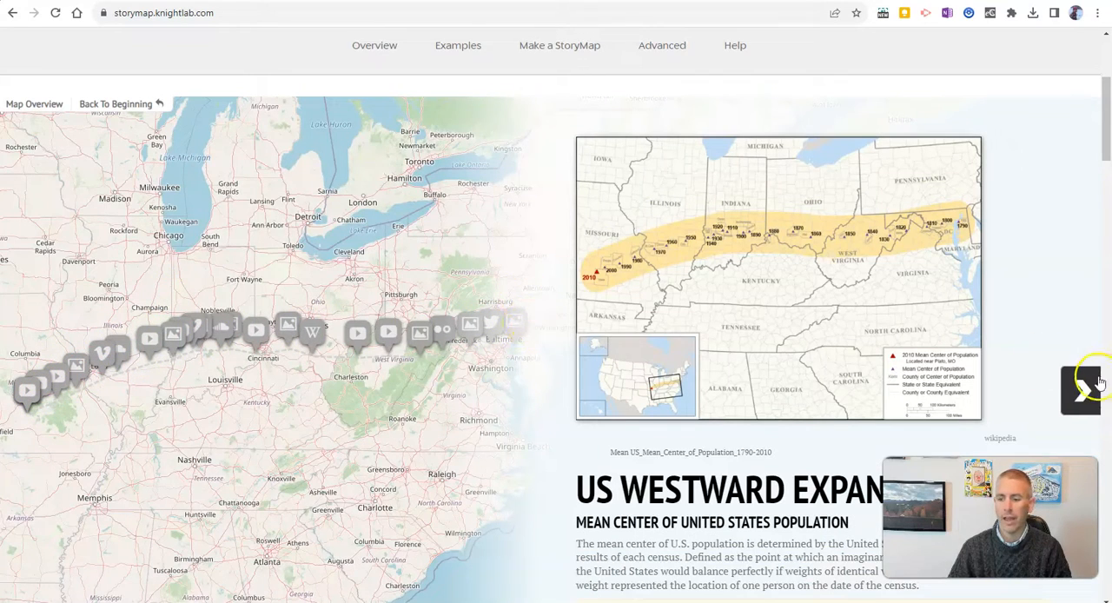
left_click(1081, 389)
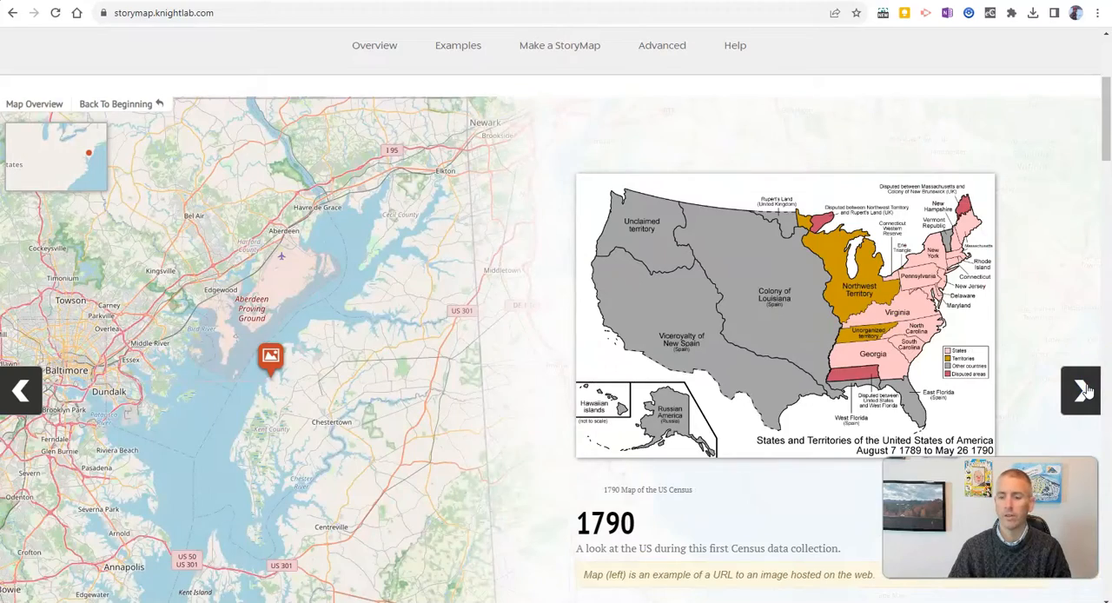
left_click(1079, 389)
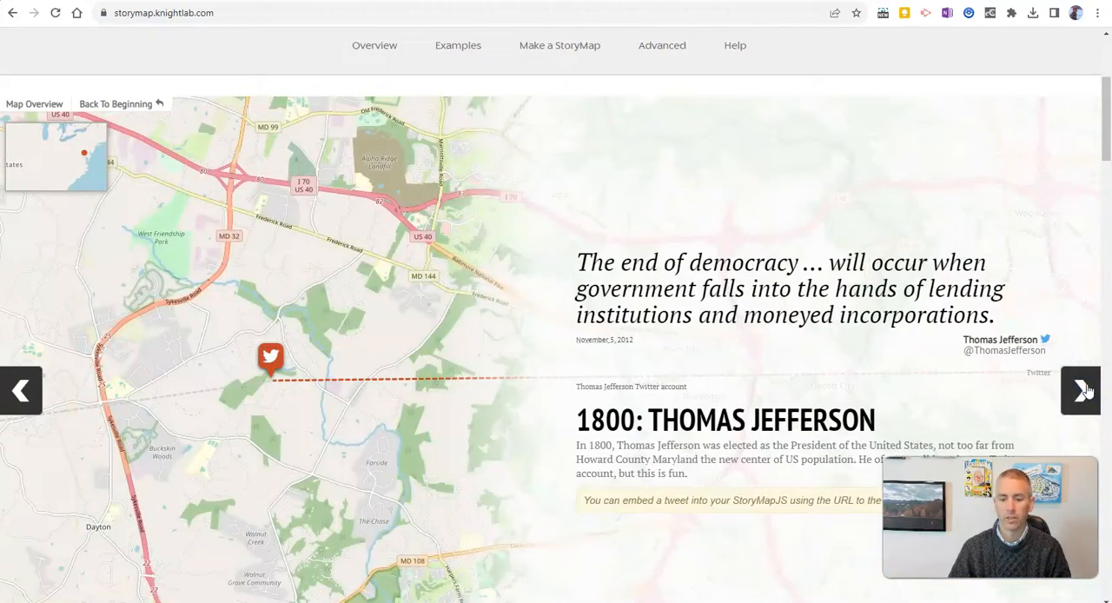
left_click(1081, 390)
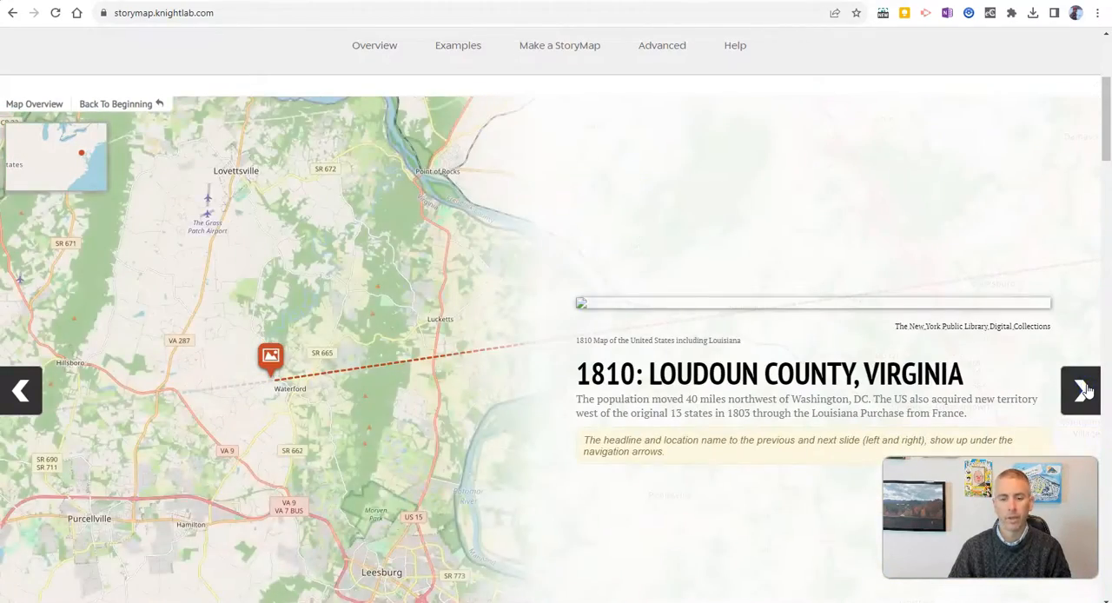
scroll("up", 3)
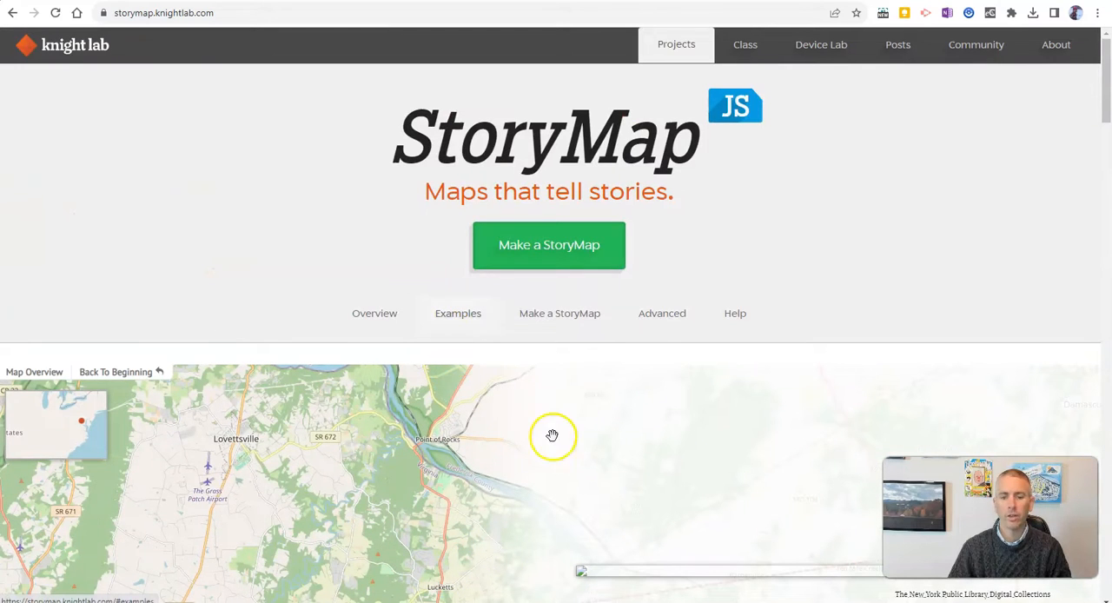
Create a new story map named 'Places to See in Maine'
left_click(549, 245)
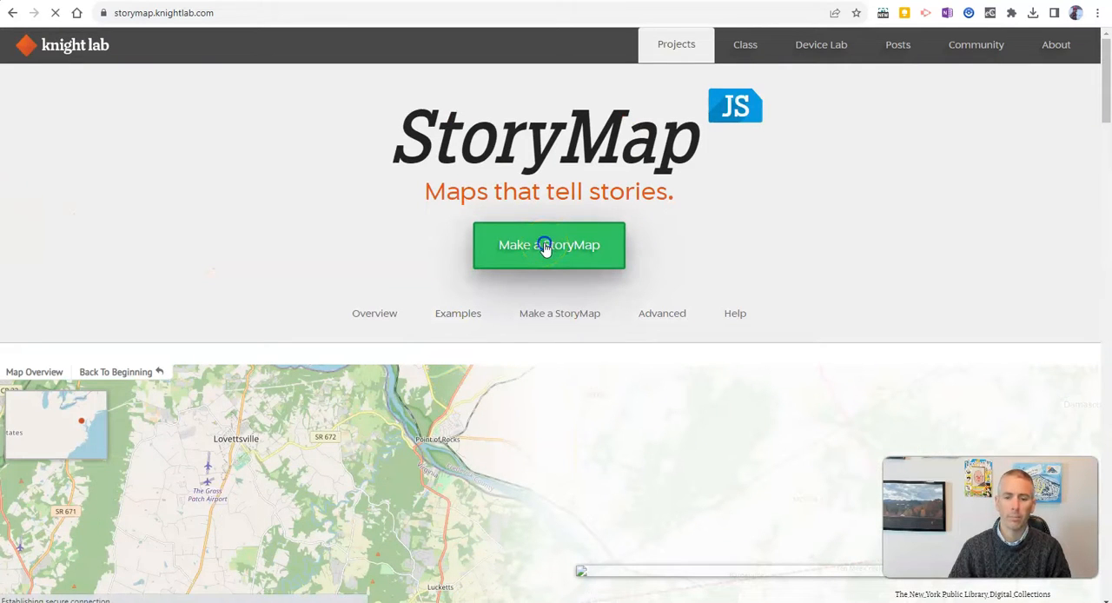
left_click(548, 244)
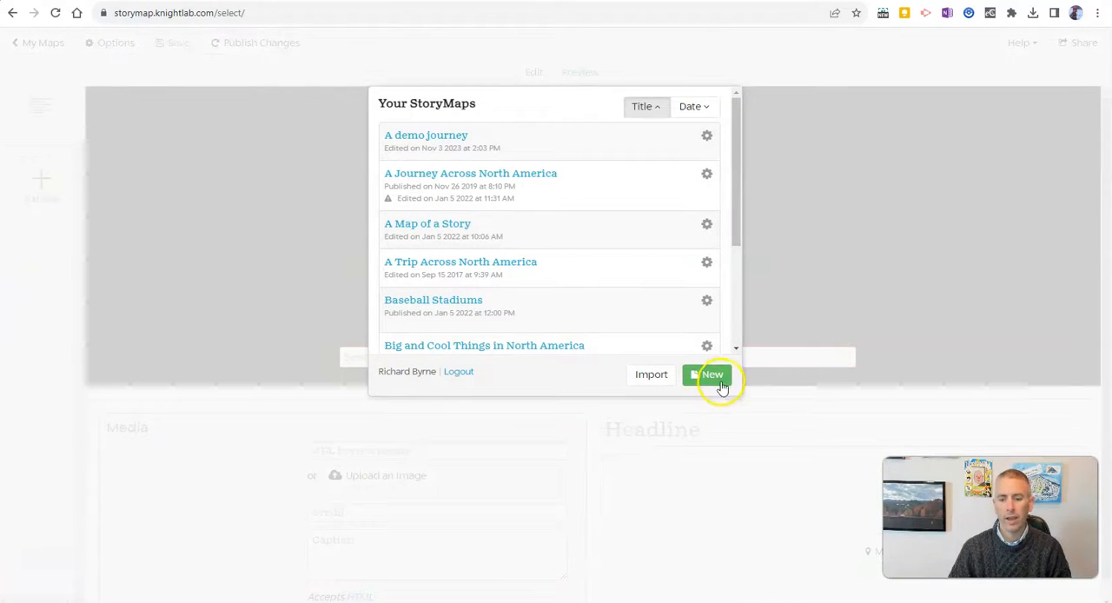
left_click(711, 374)
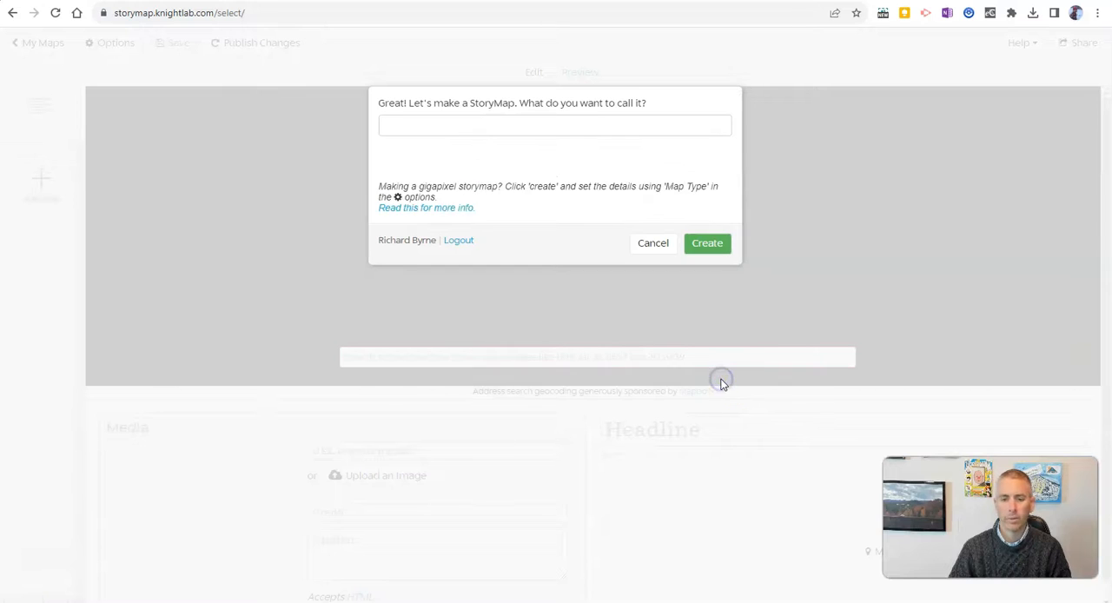
left_click(554, 125)
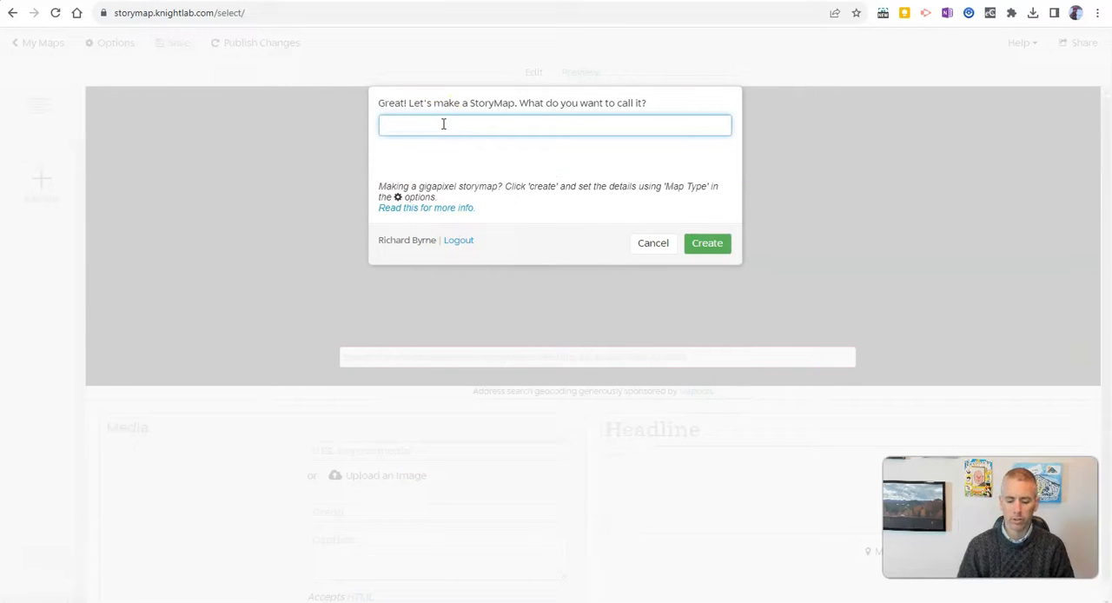
type("Plaec")
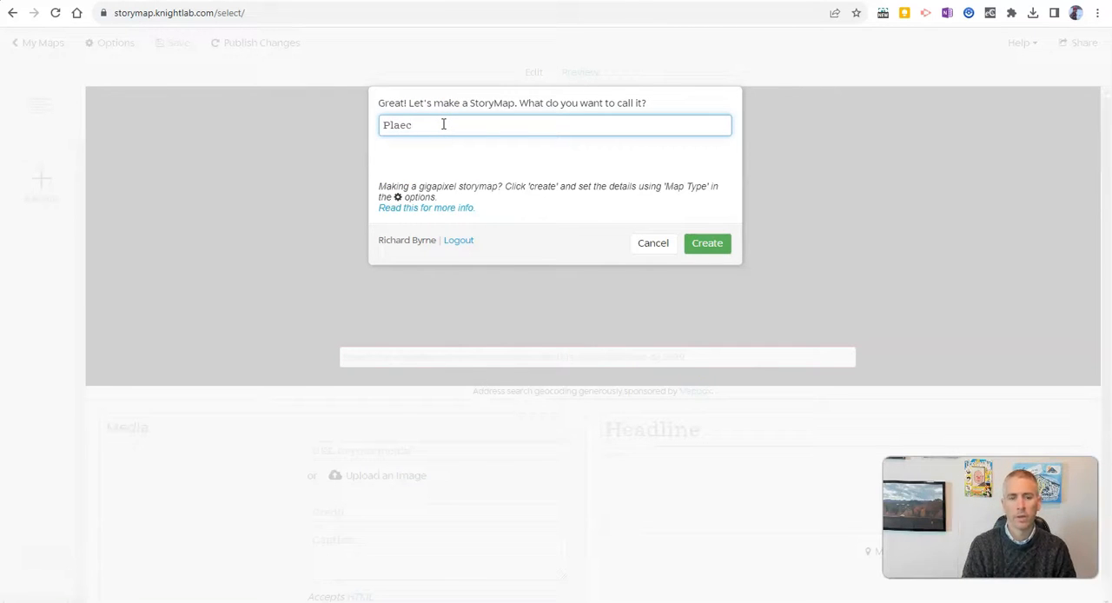
type("Places to See")
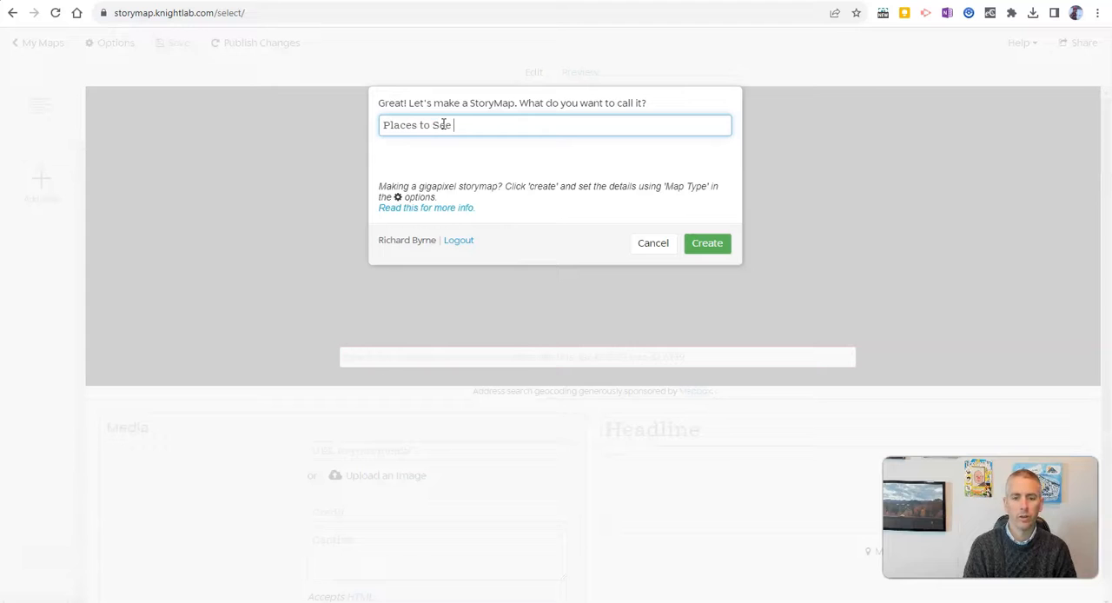
type("in Maine")
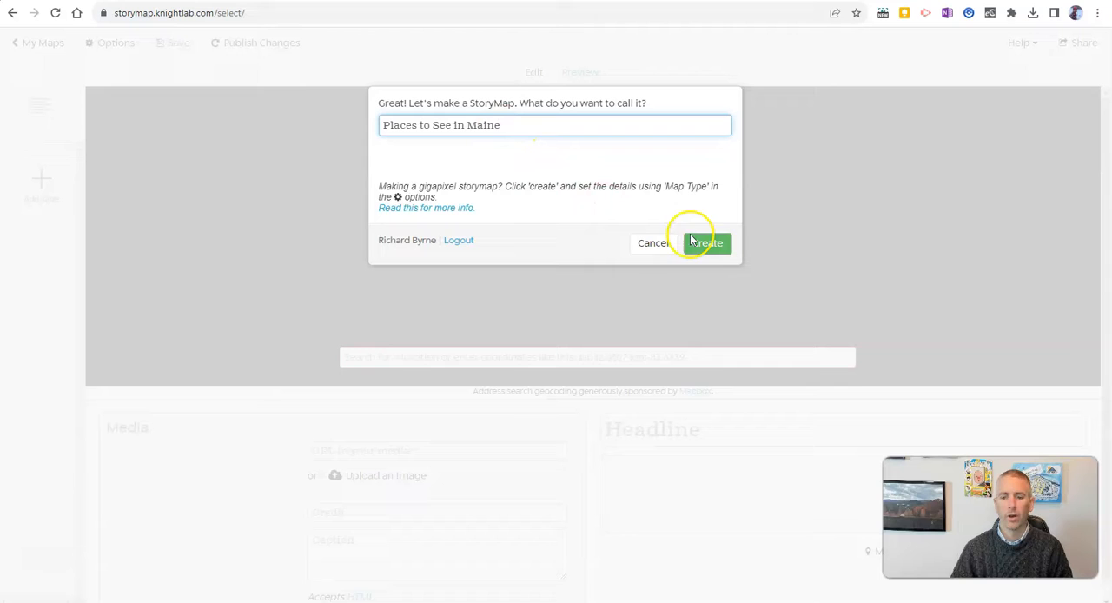
left_click(705, 243)
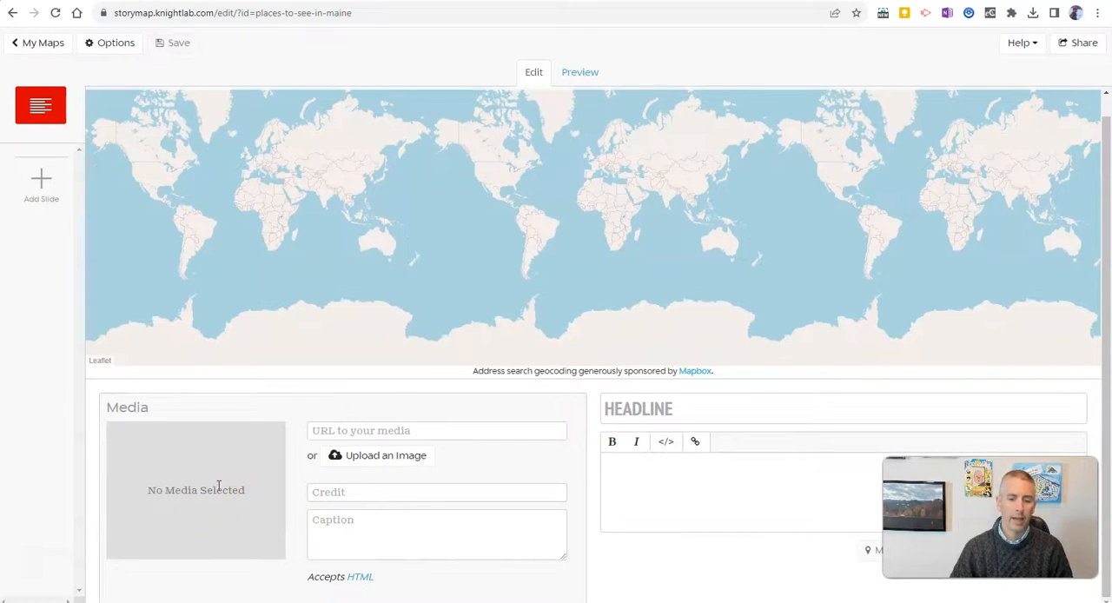
mouse_move(384, 456)
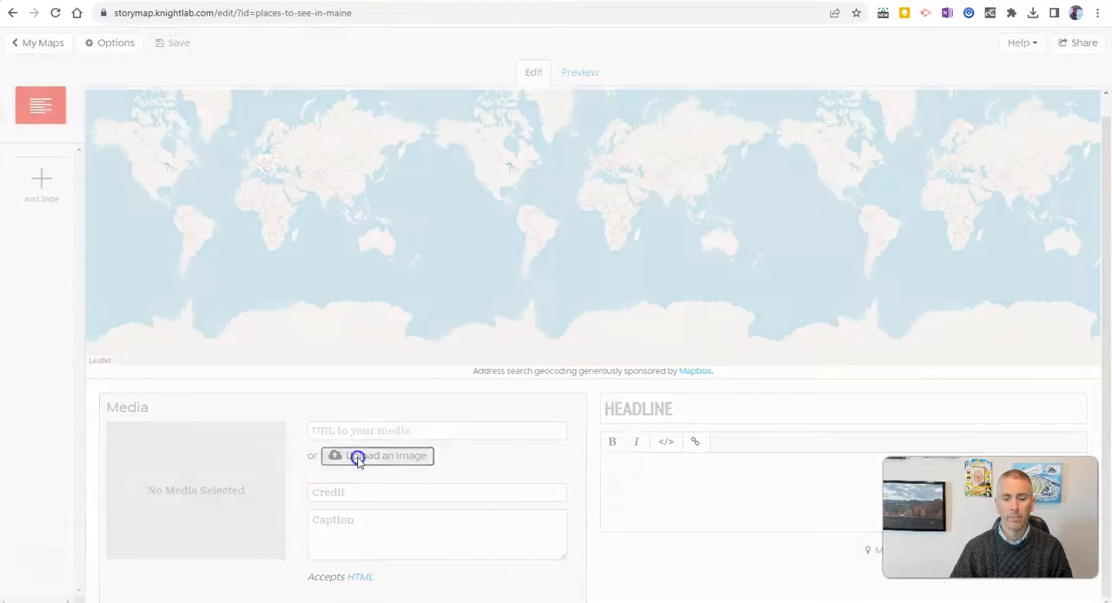
Upload photo PXL_20230528_211558170 of the Rangeley sign as the first slide's media
left_click(377, 455)
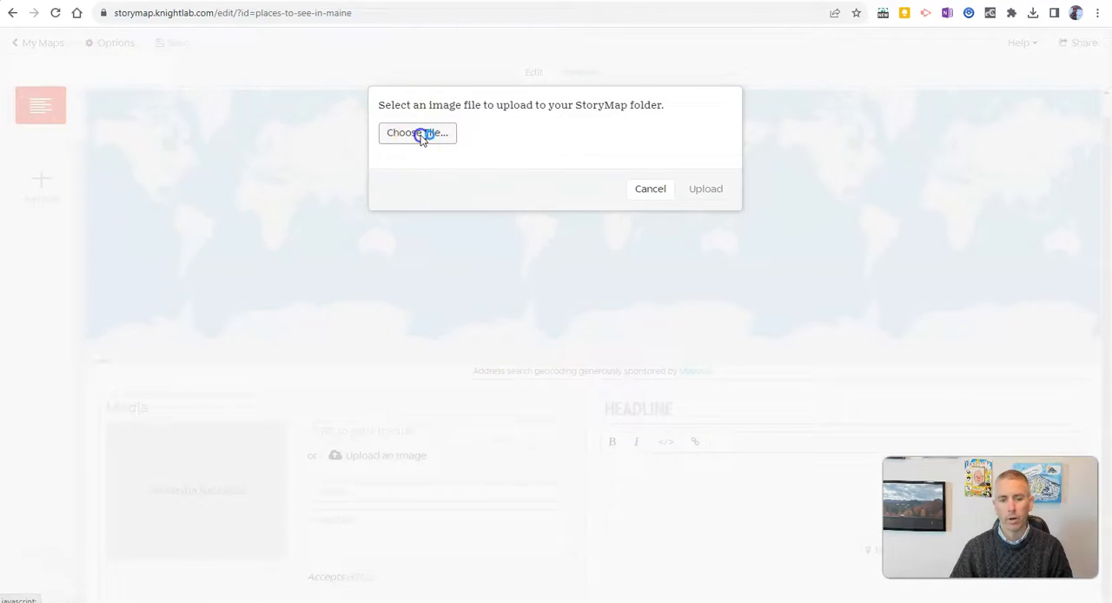
left_click(417, 132)
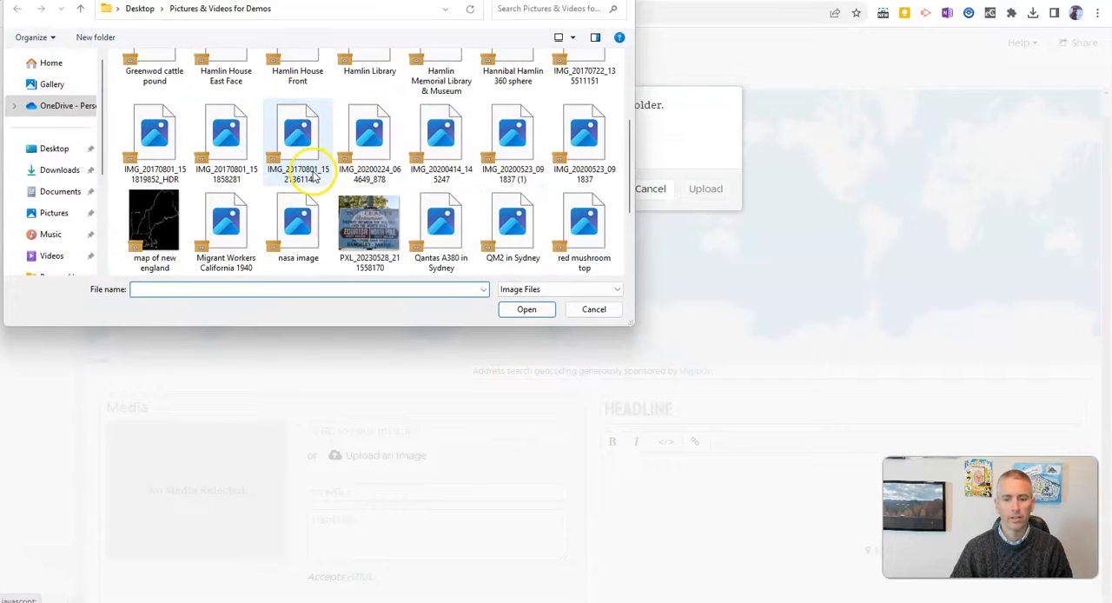
left_click(368, 222)
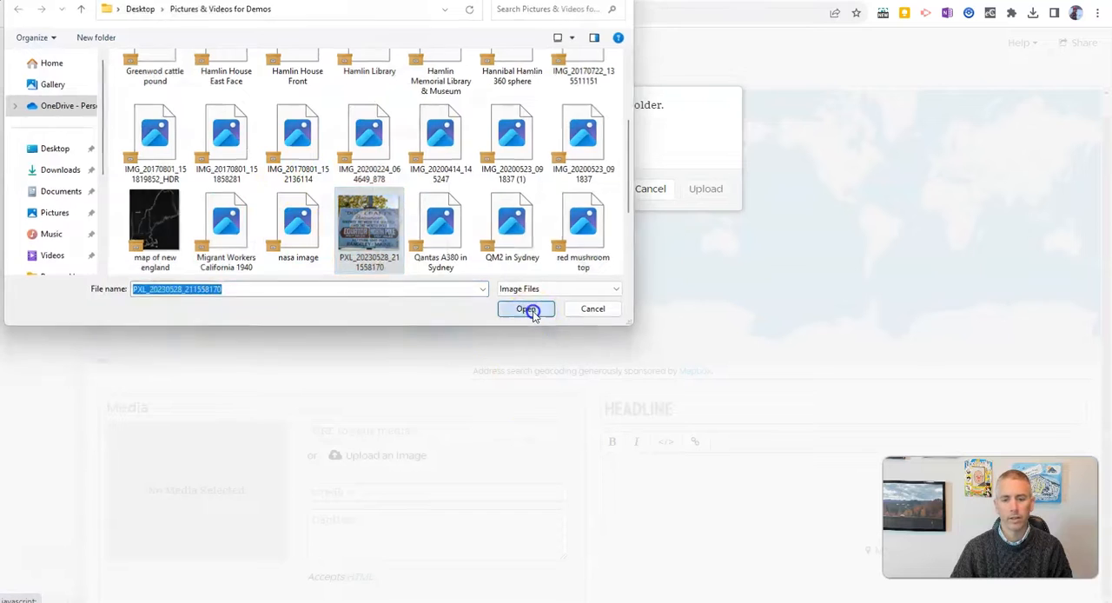
left_click(526, 309)
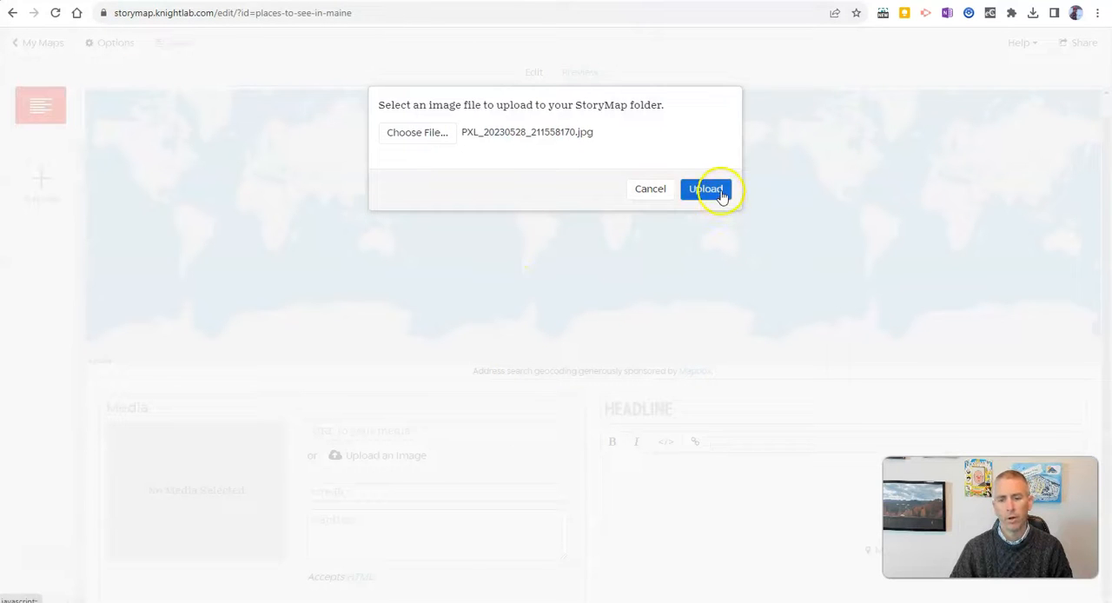
left_click(706, 189)
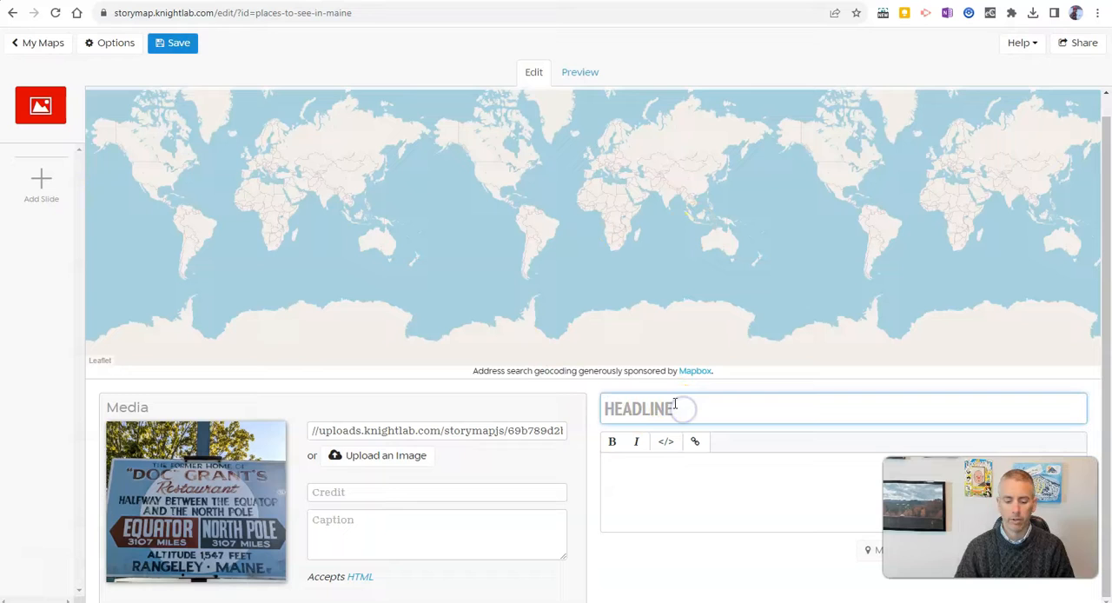
Enter headline 'PLACES TO SEE IN MAINE' and a description about visiting in winter and summer
type("PLACES TO SEE")
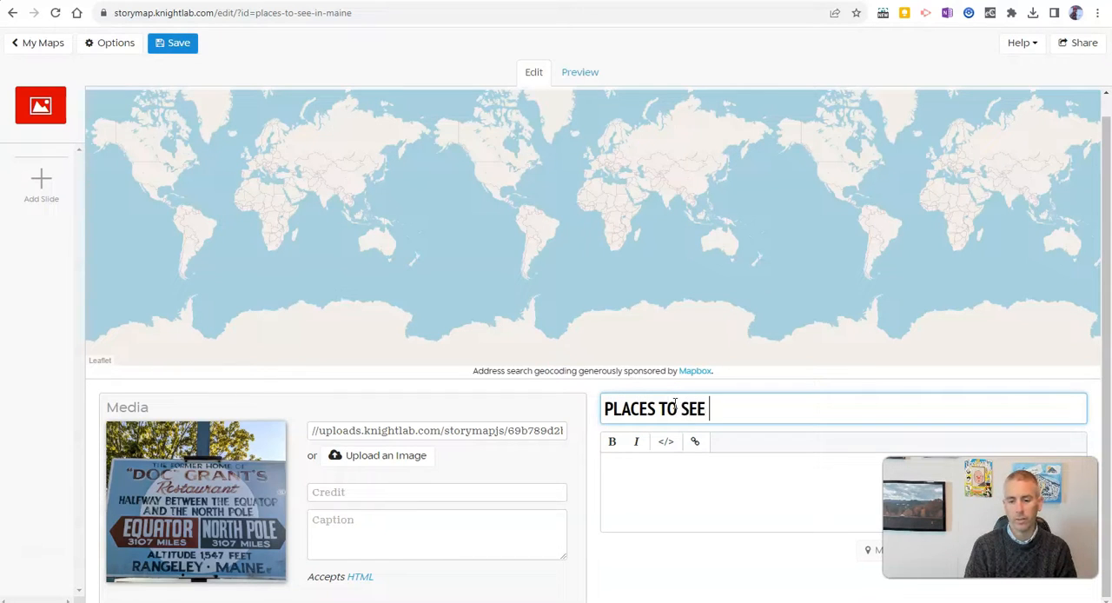
type("IN MAINE")
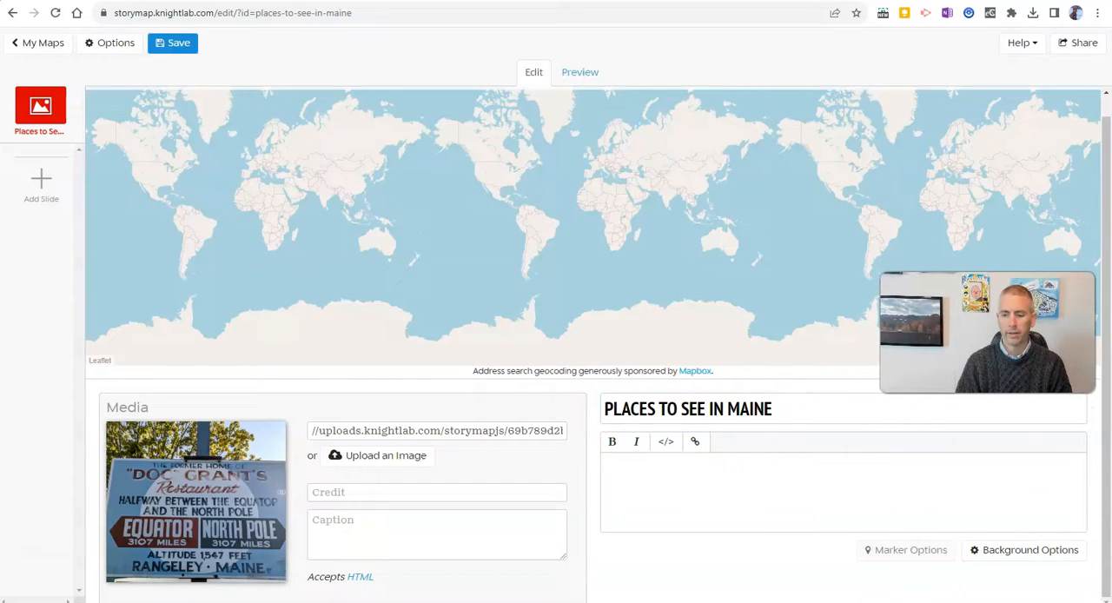
type("These are interesting places to see when you come for a visit. These")
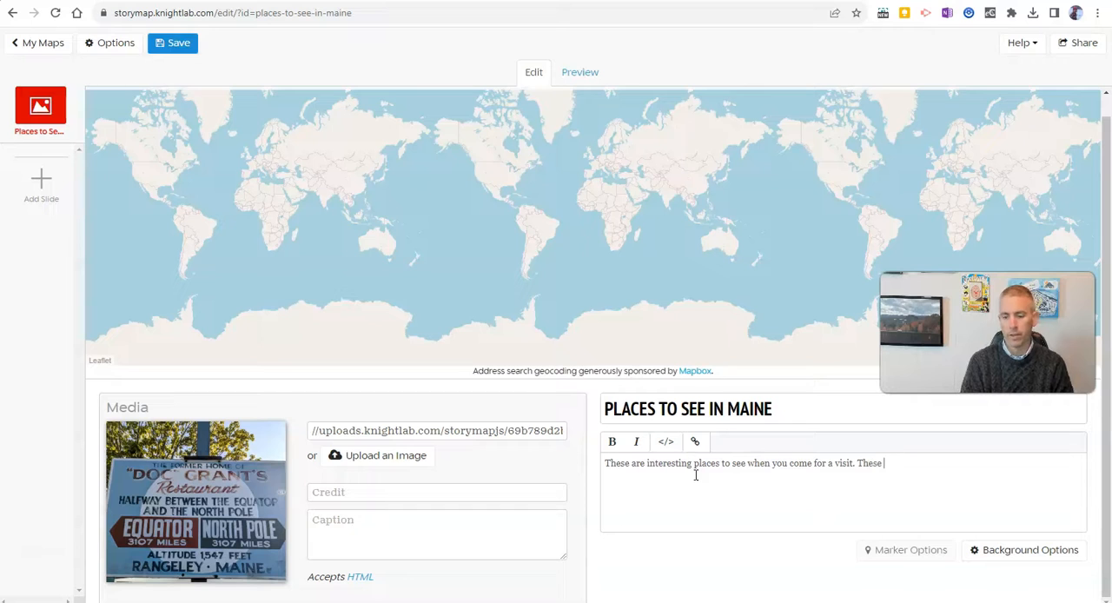
type("places are great in the winte")
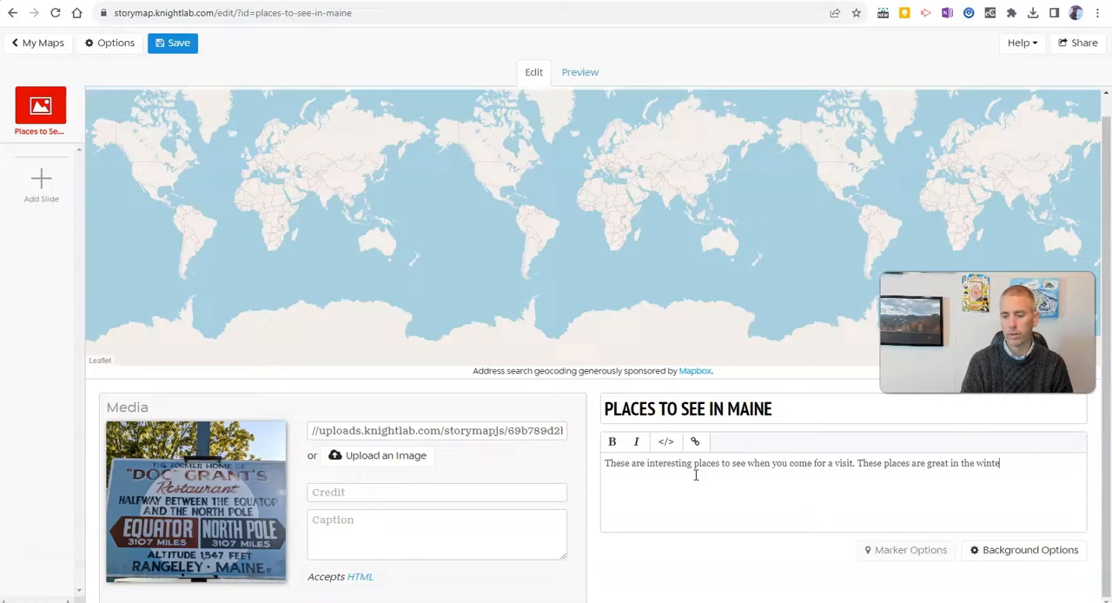
type("r and the summer")
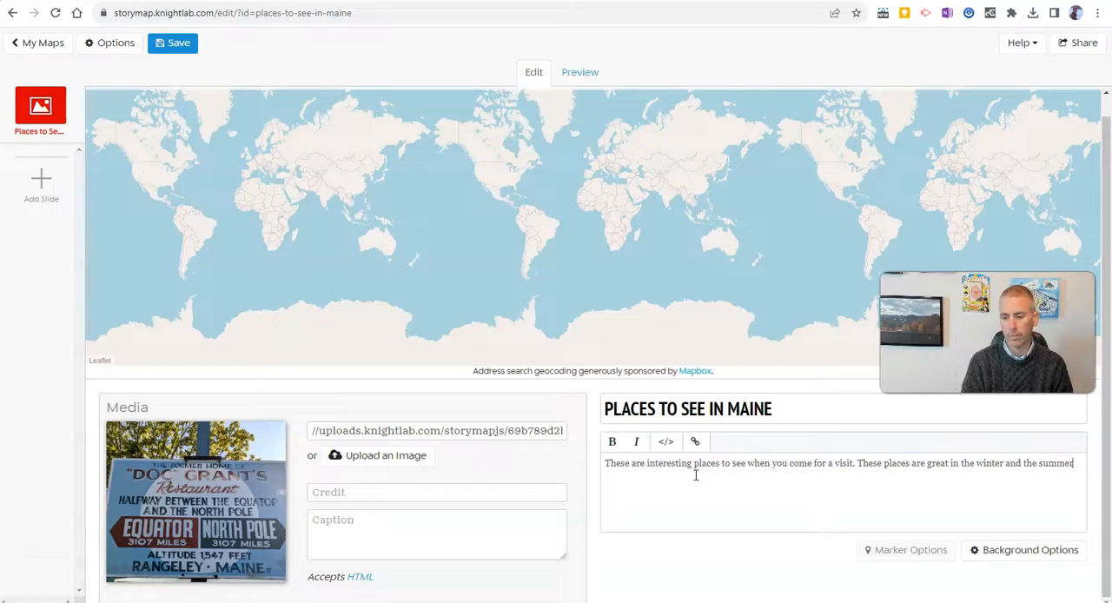
type(".")
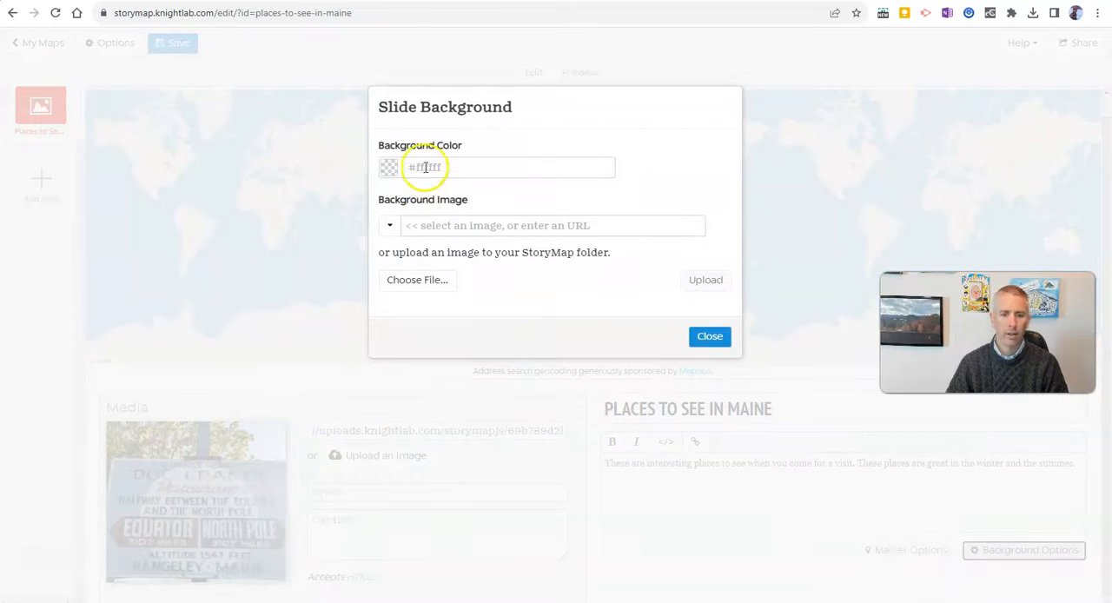
Set the title slide's background colour to teal-green #41eba2
left_click(424, 167)
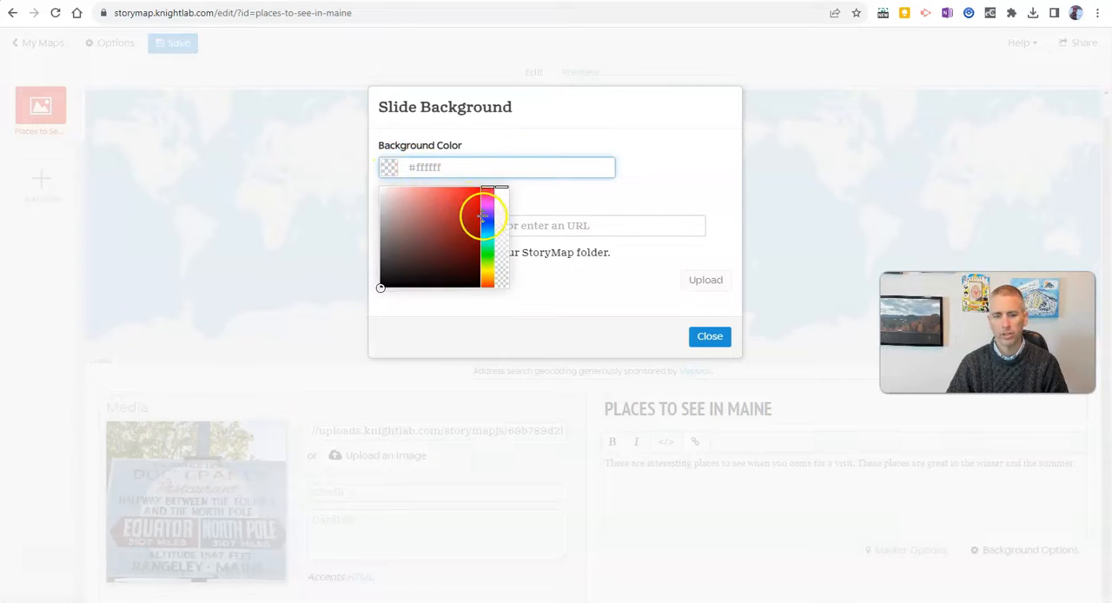
left_click(455, 196)
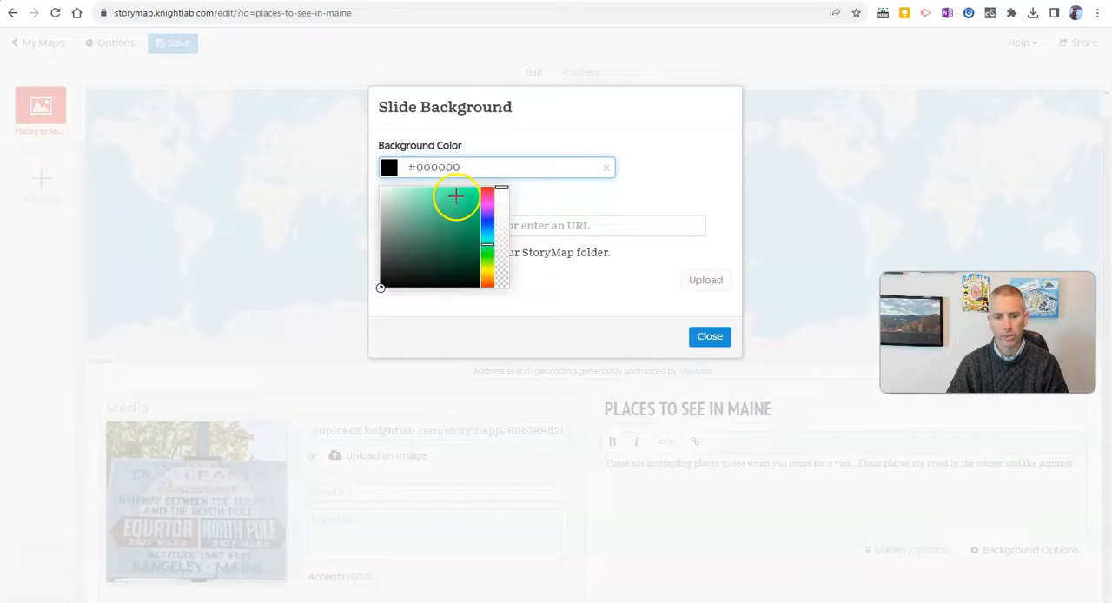
left_click(452, 196)
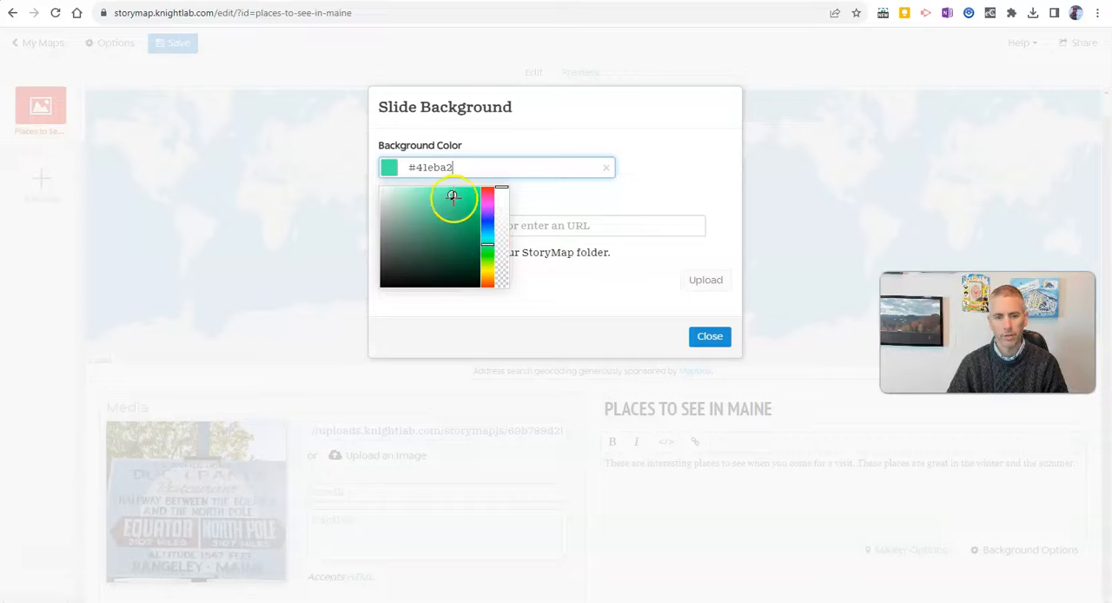
left_click(709, 336)
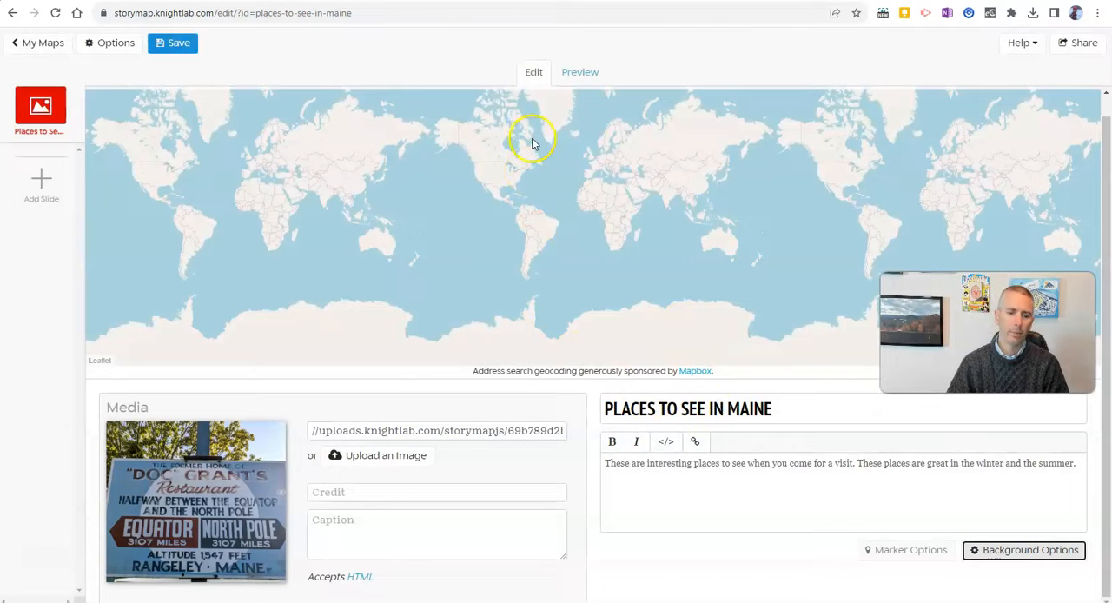
left_click(580, 72)
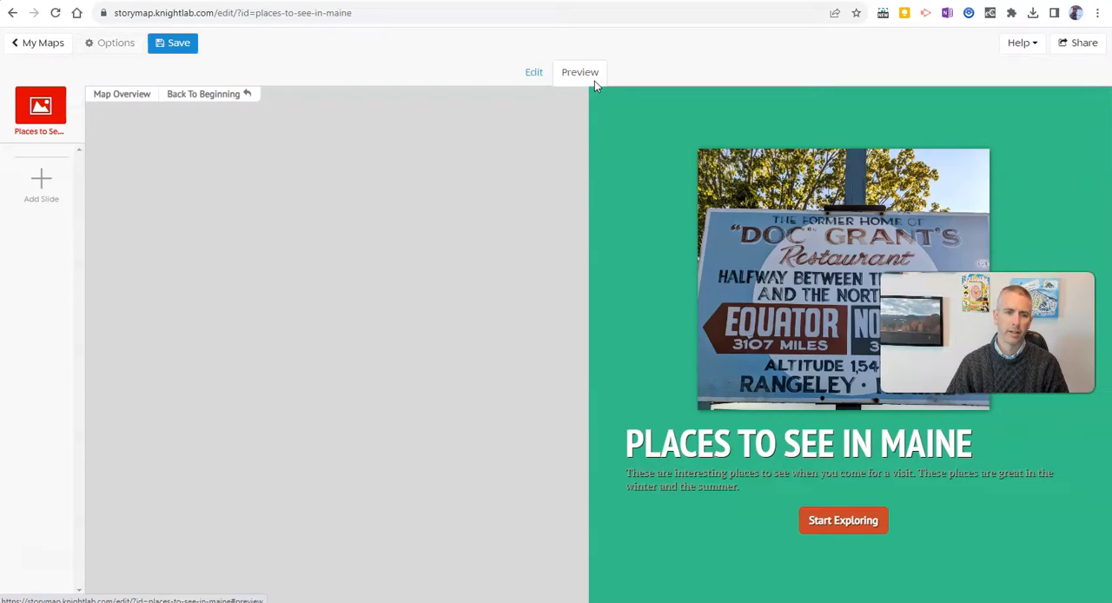
left_click(533, 72)
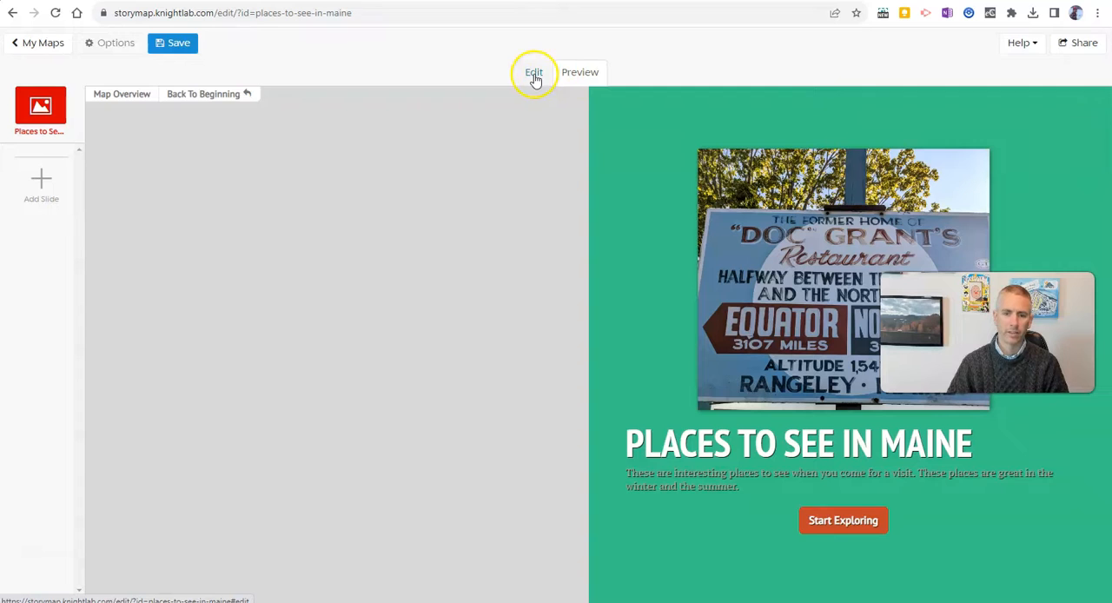
left_click(533, 71)
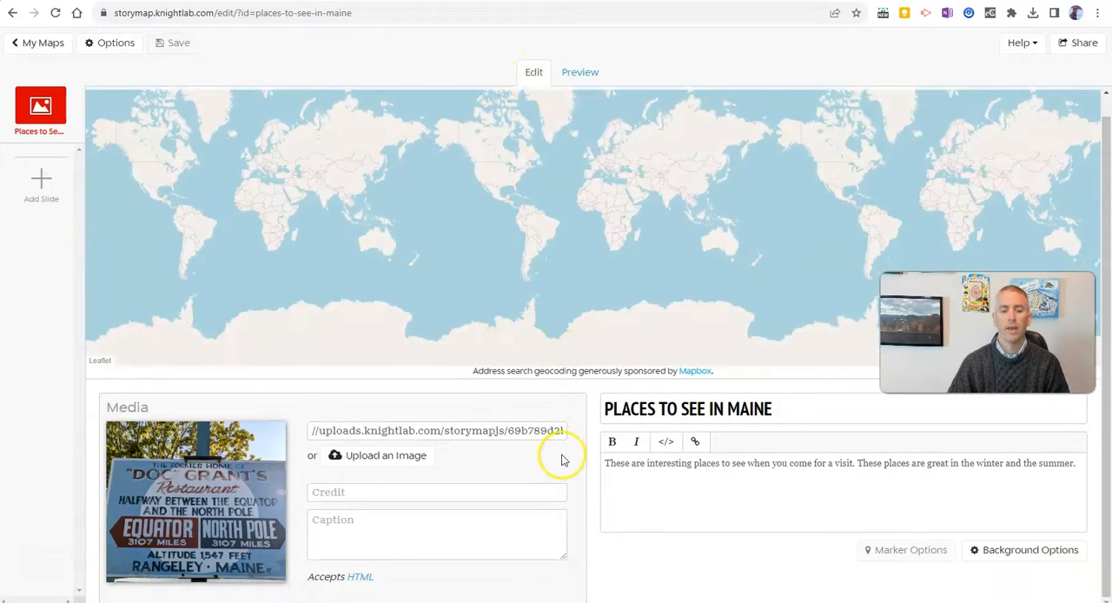
mouse_move(41, 185)
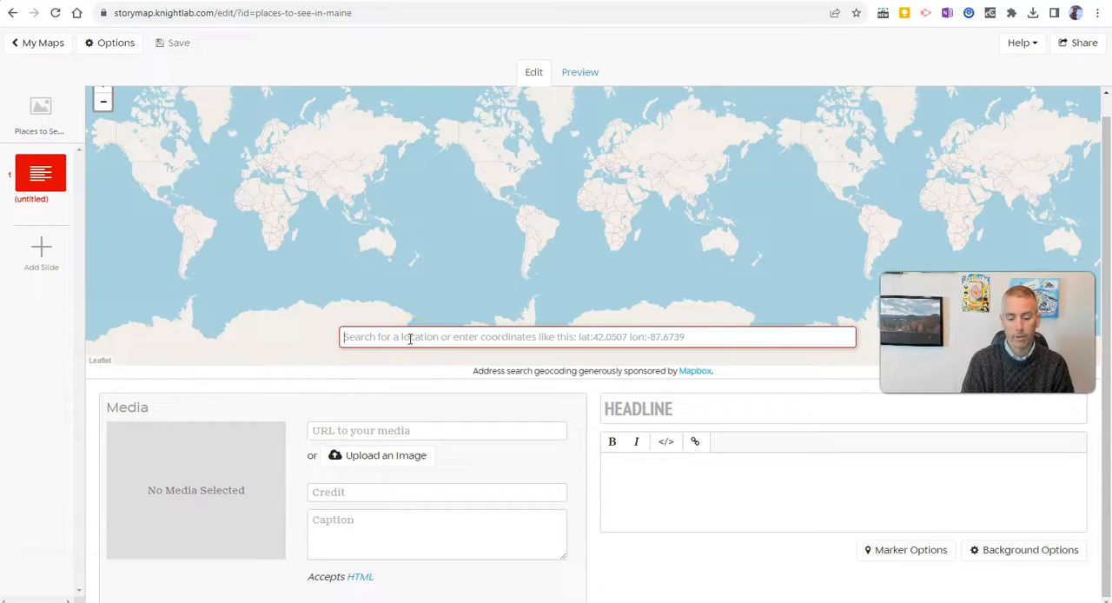
Place the new slide at 'Main Street, Rangeley, Maine 04970' using location search
type("Main")
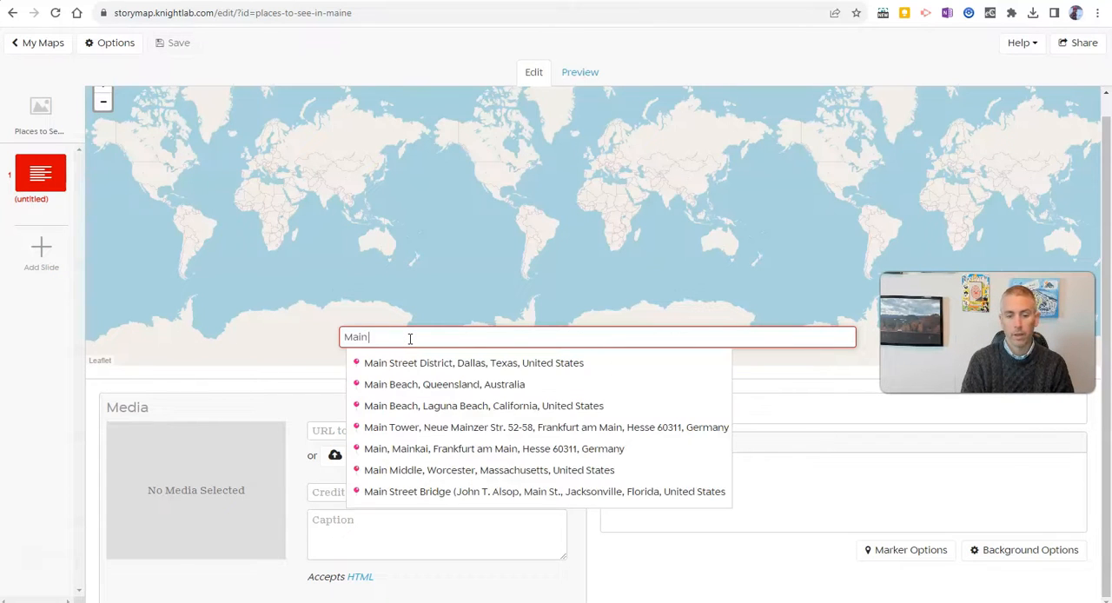
type("Street Rd")
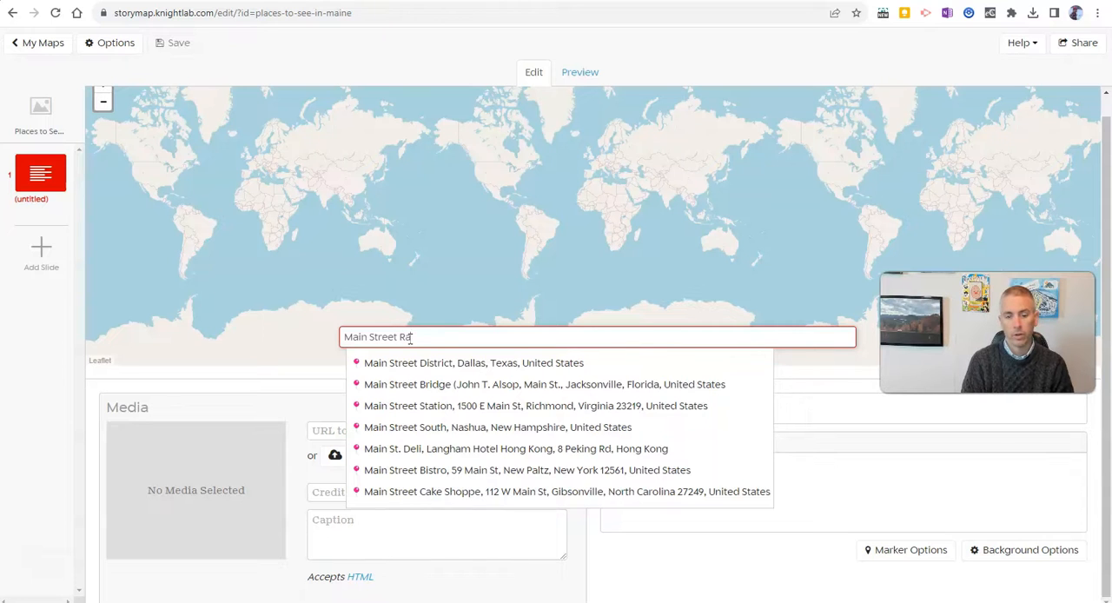
type("angely")
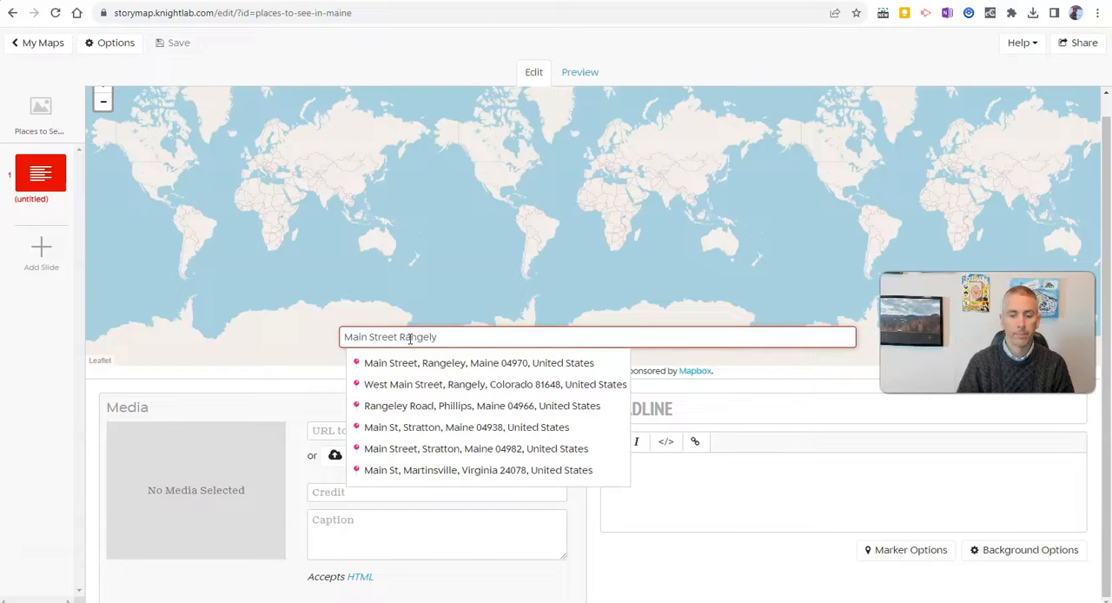
left_click(479, 362)
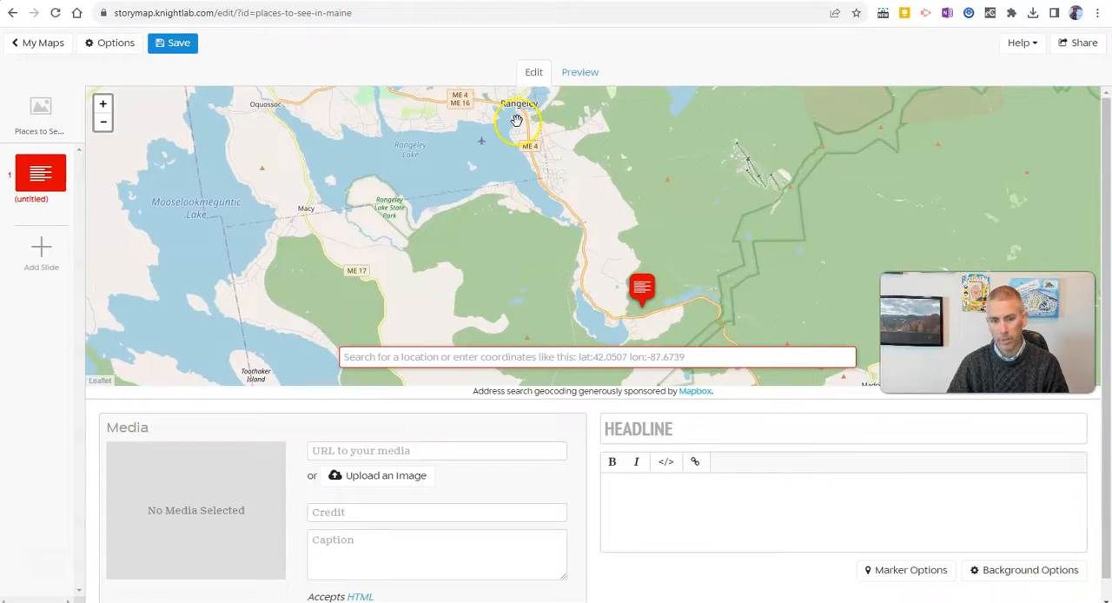
Shift the map view and drag the slide marker north onto Rangeley town
left_click_drag(516, 119, 517, 238)
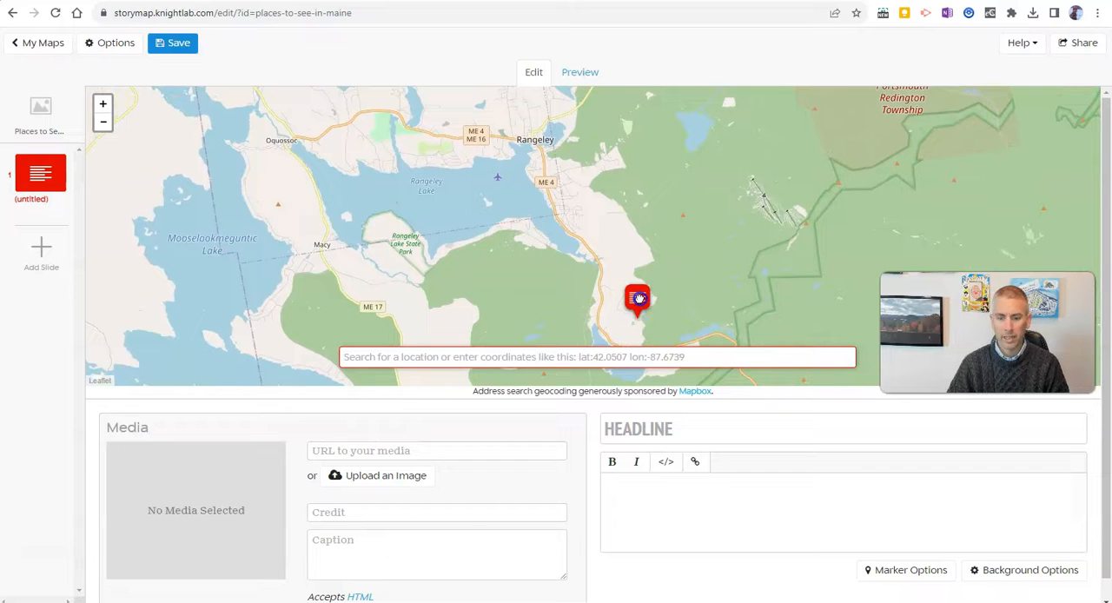
left_click_drag(638, 300, 533, 122)
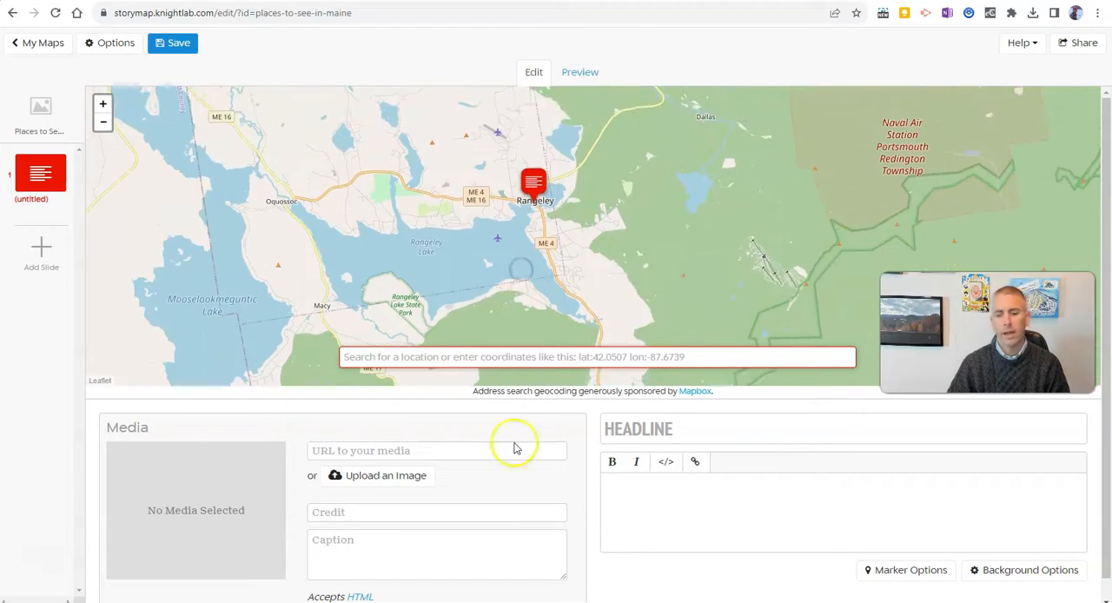
Give the second slide the headline 'MAIN ST. RANGELEY, MAINE'
left_click(843, 428)
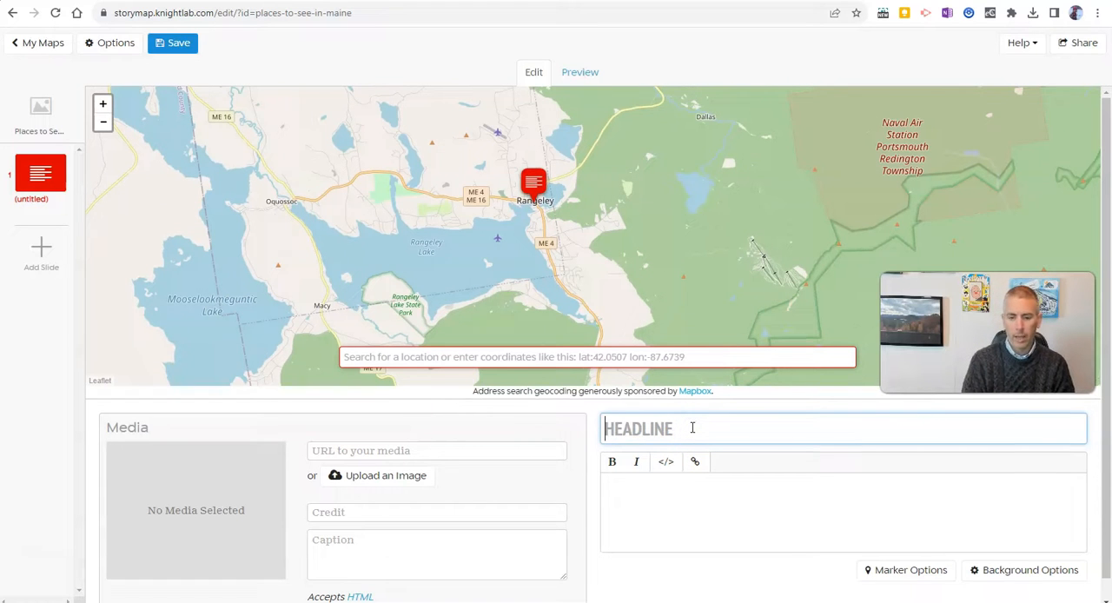
type("MAIN ST")
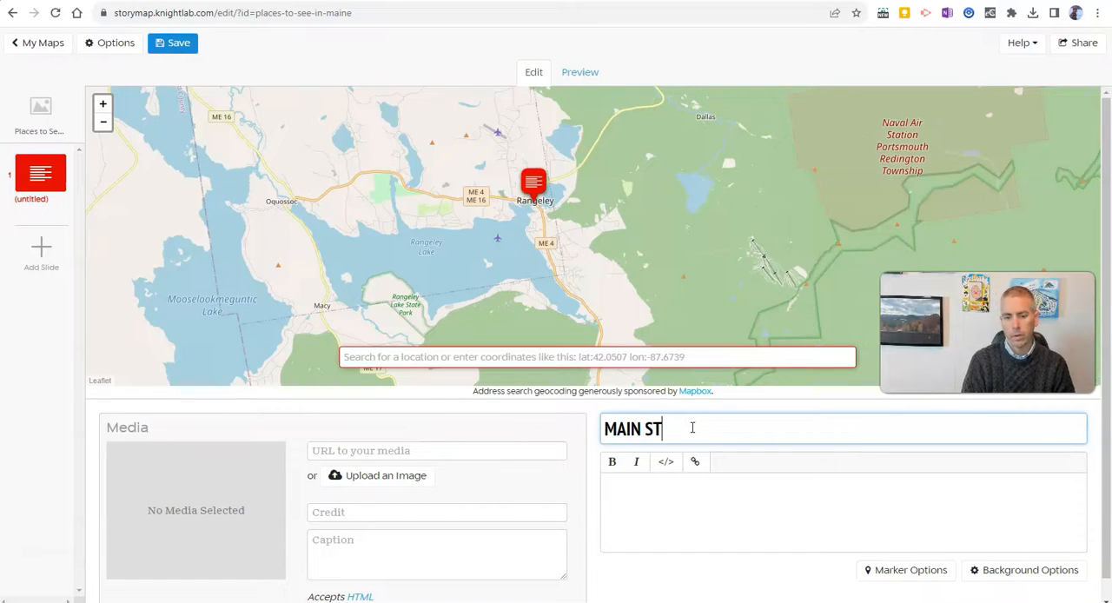
type(". RANGE")
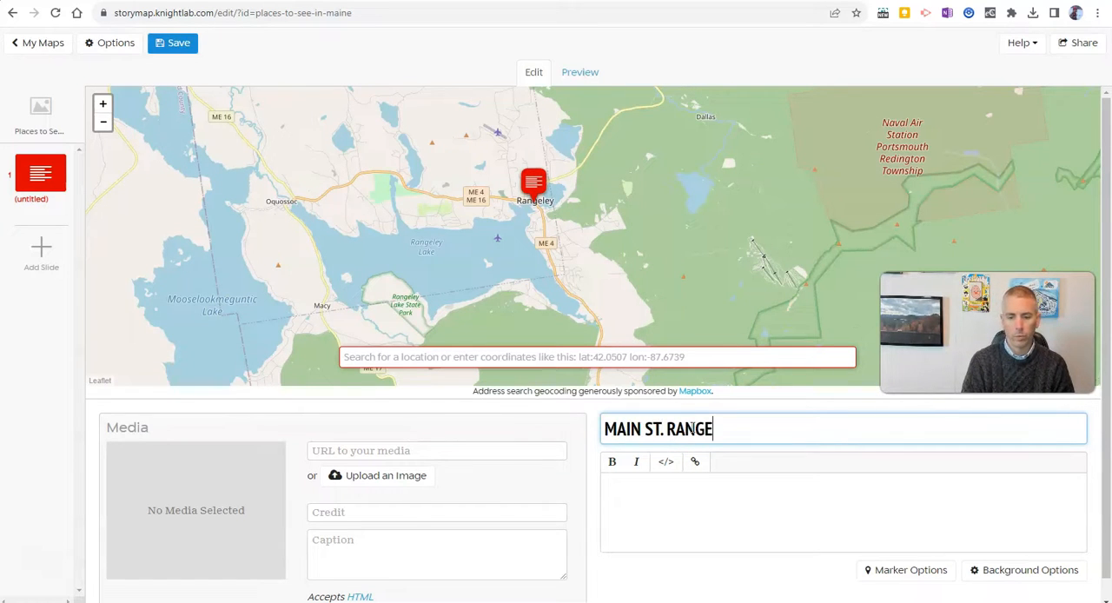
type("LEY, MAIN")
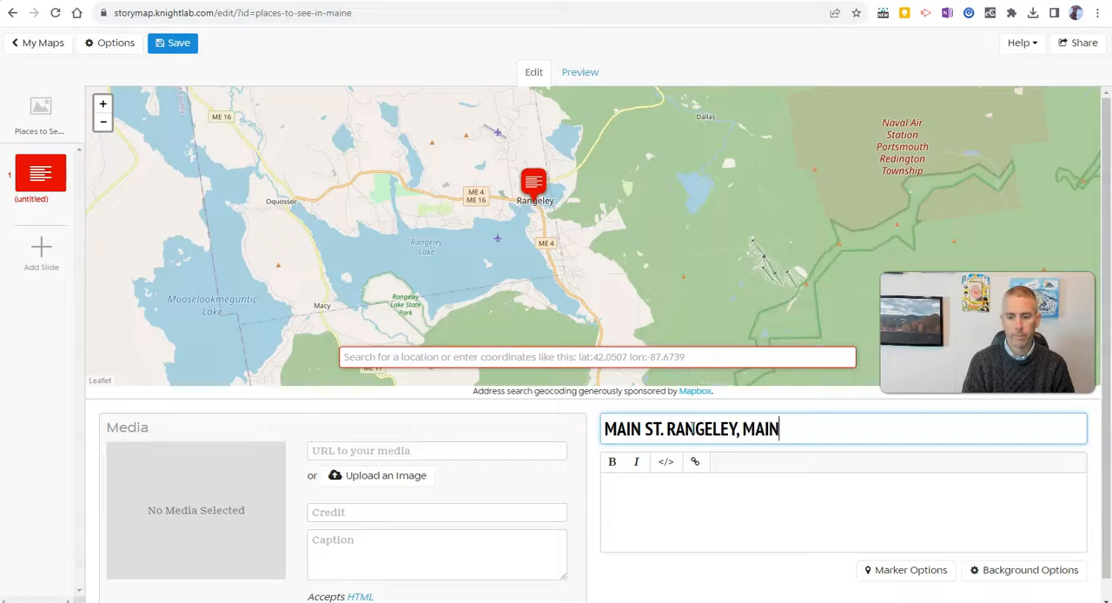
Add a description saying Rangeley is halfway between the equator and north pole
type("When you are here, you are")
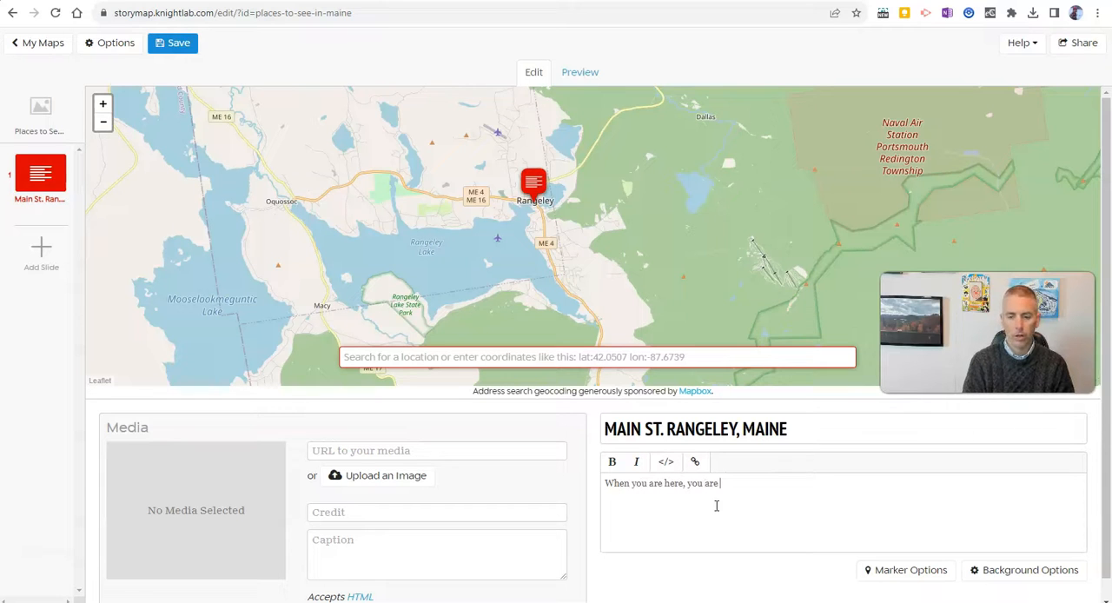
type("halfway betw")
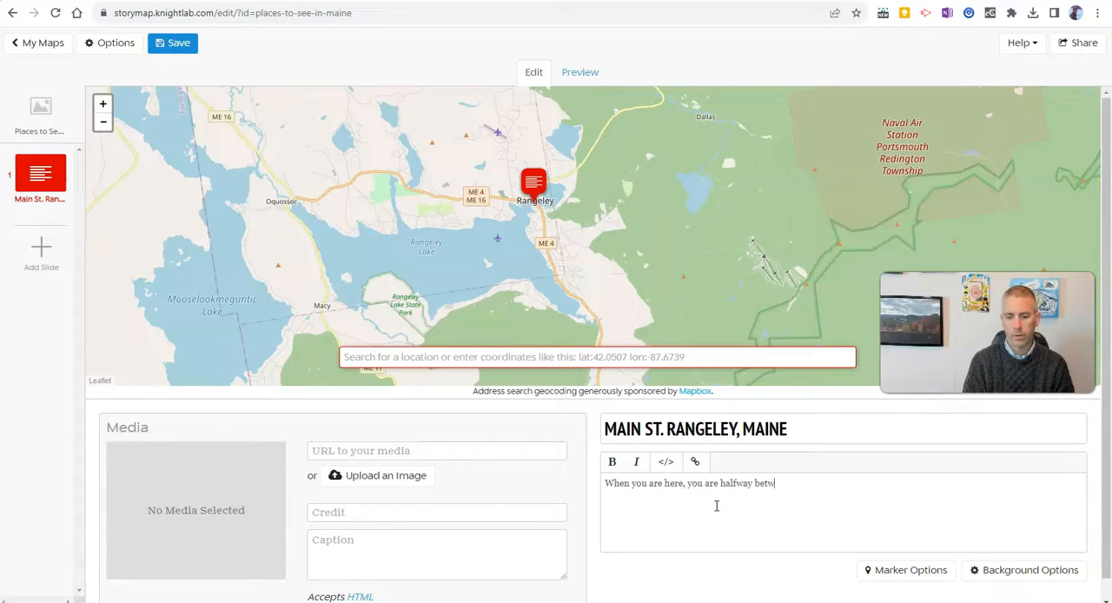
type("een the e")
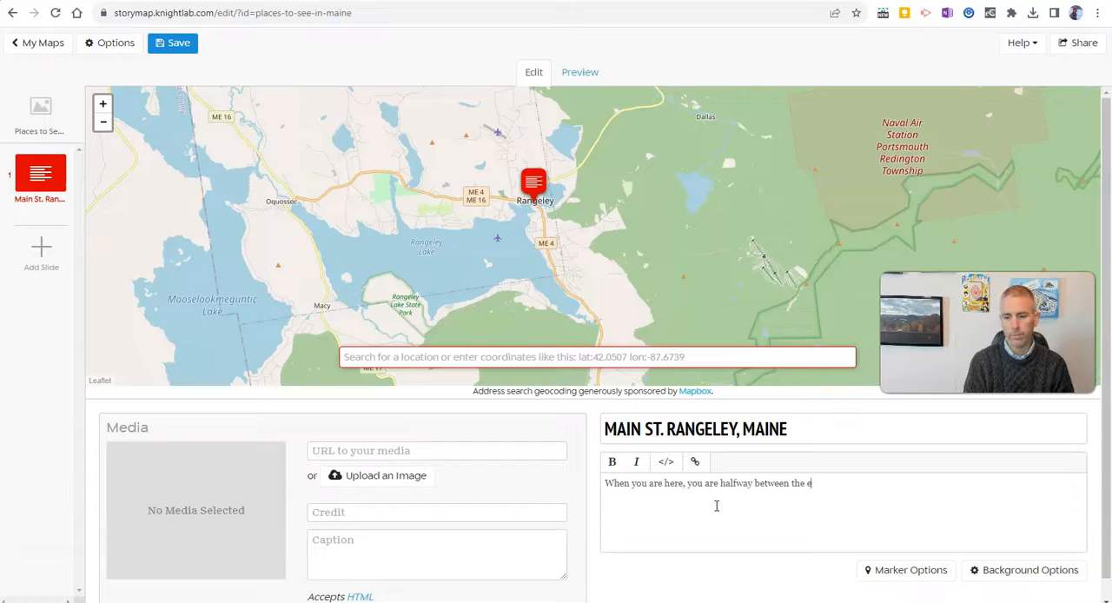
type("quator and north")
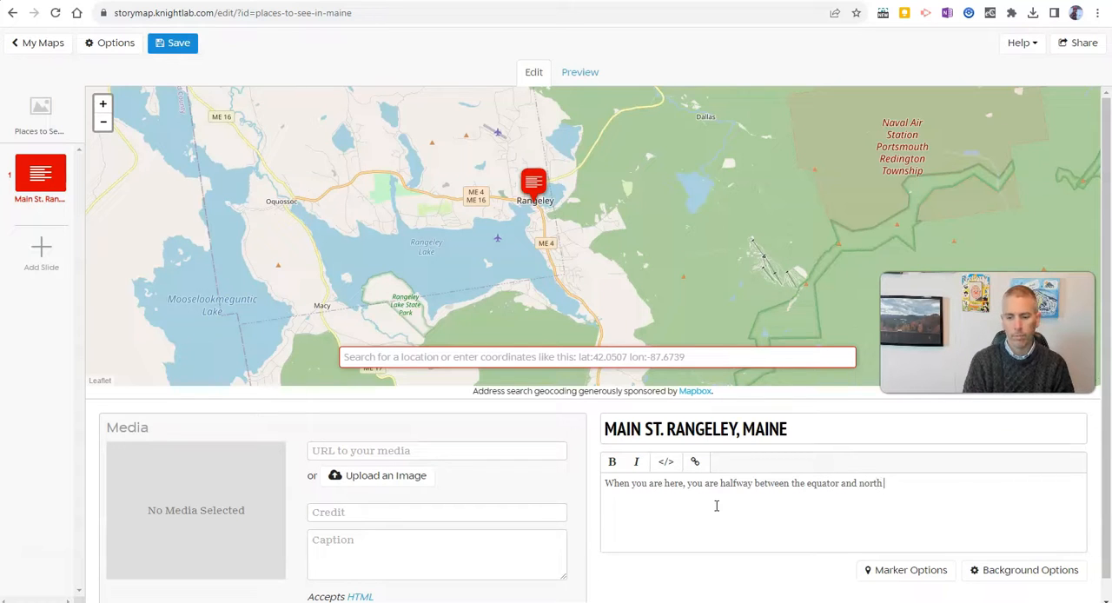
type("pole.")
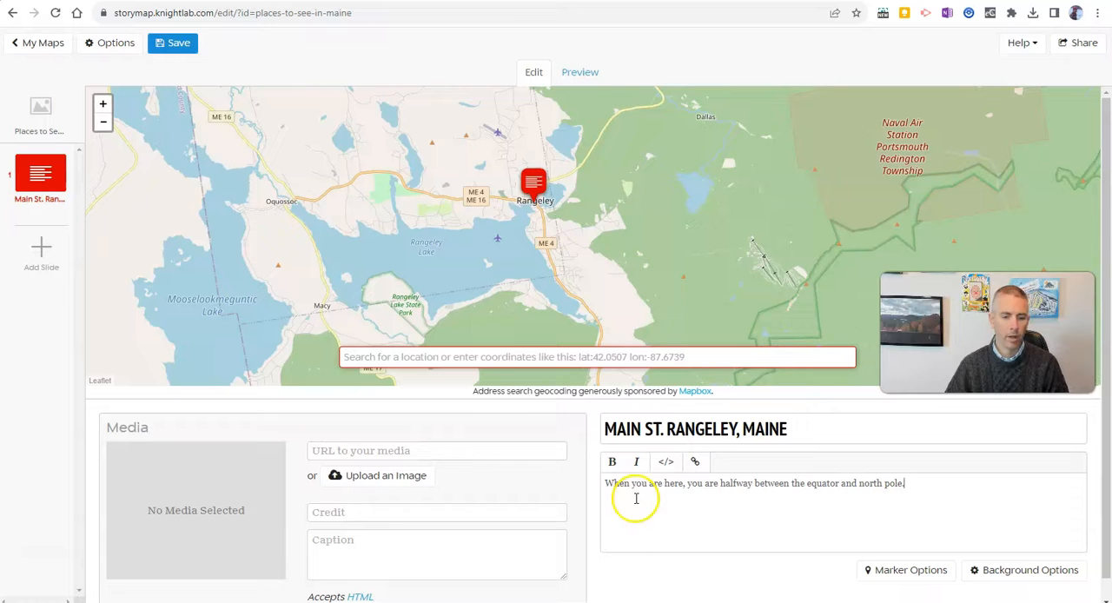
Upload the Rangeley sign photo saved as 'Main Street rangeley' as the slide's media
left_click(377, 476)
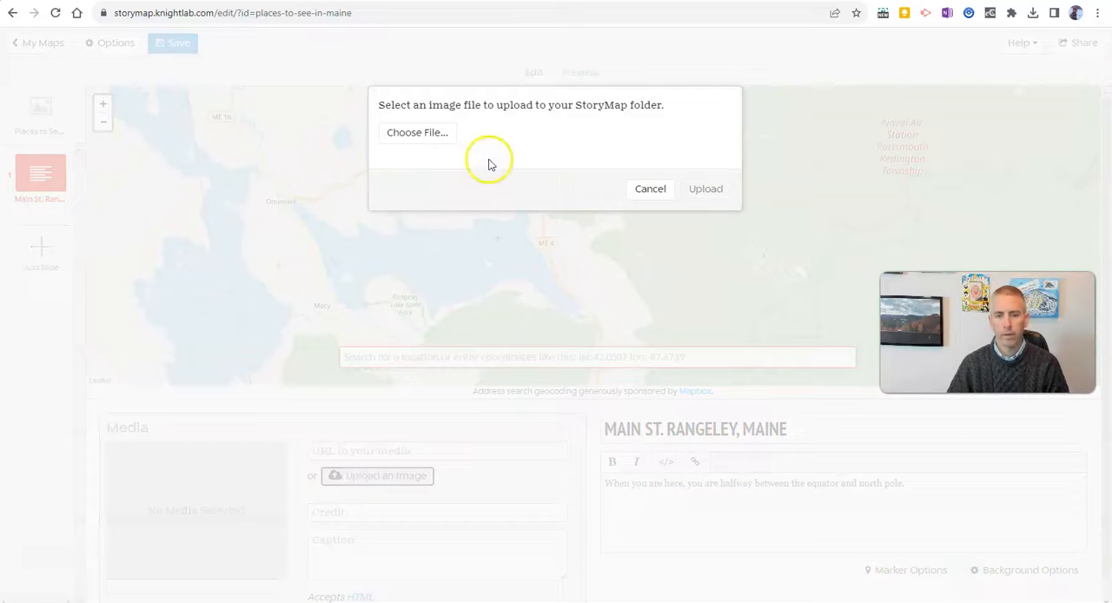
left_click(417, 132)
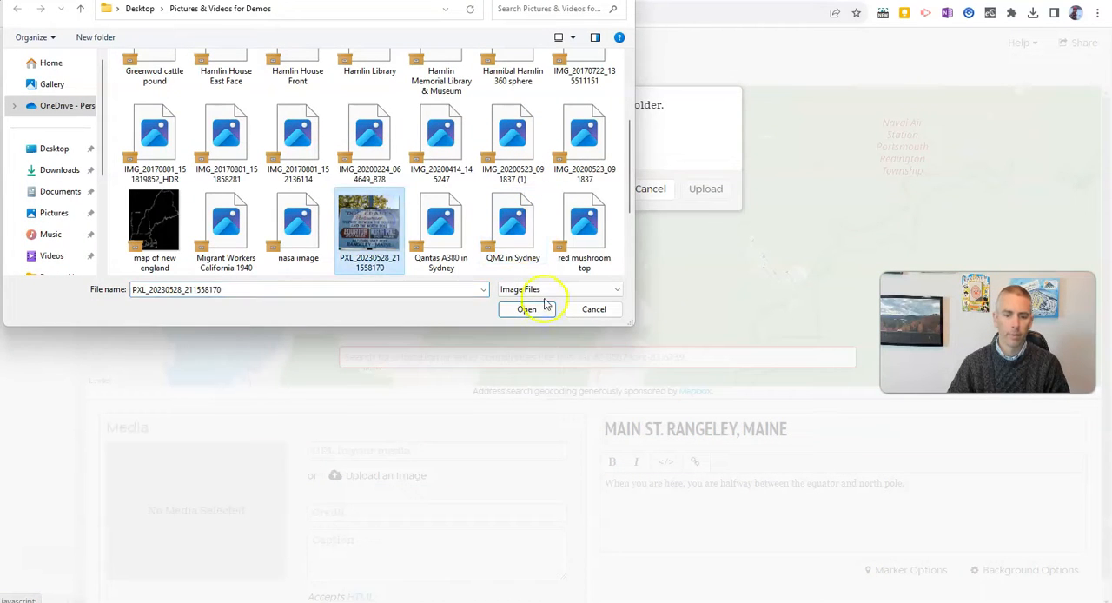
left_click(525, 309)
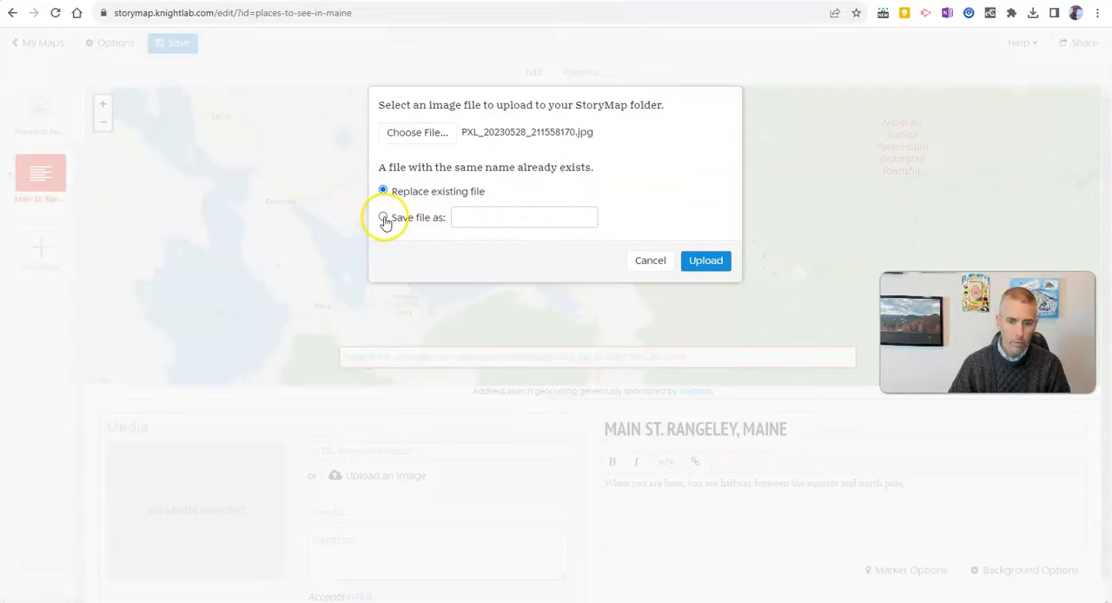
type("Ma")
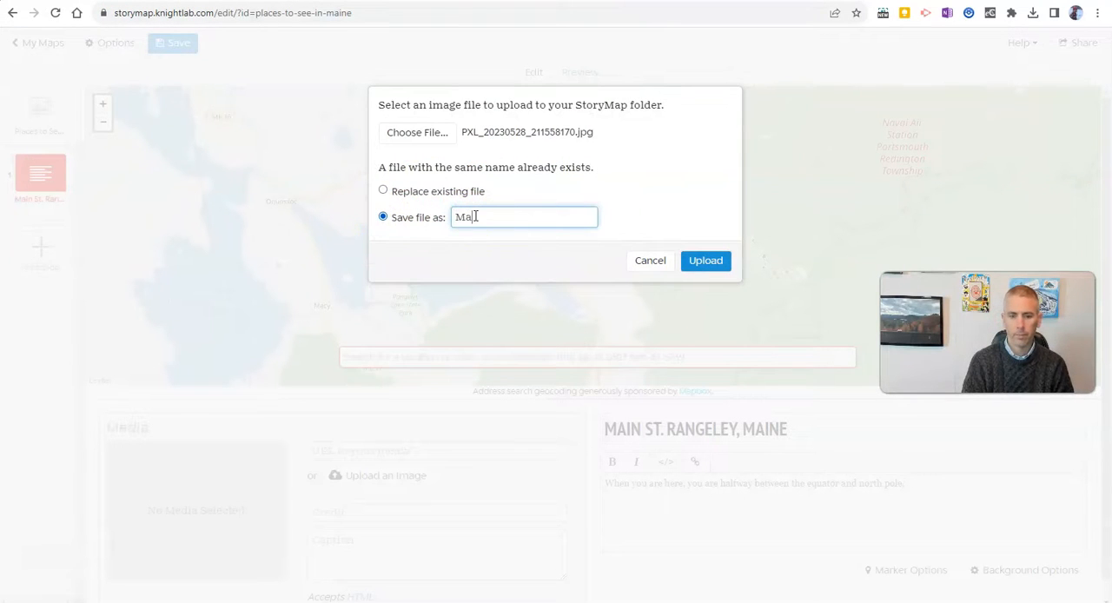
type("in Street")
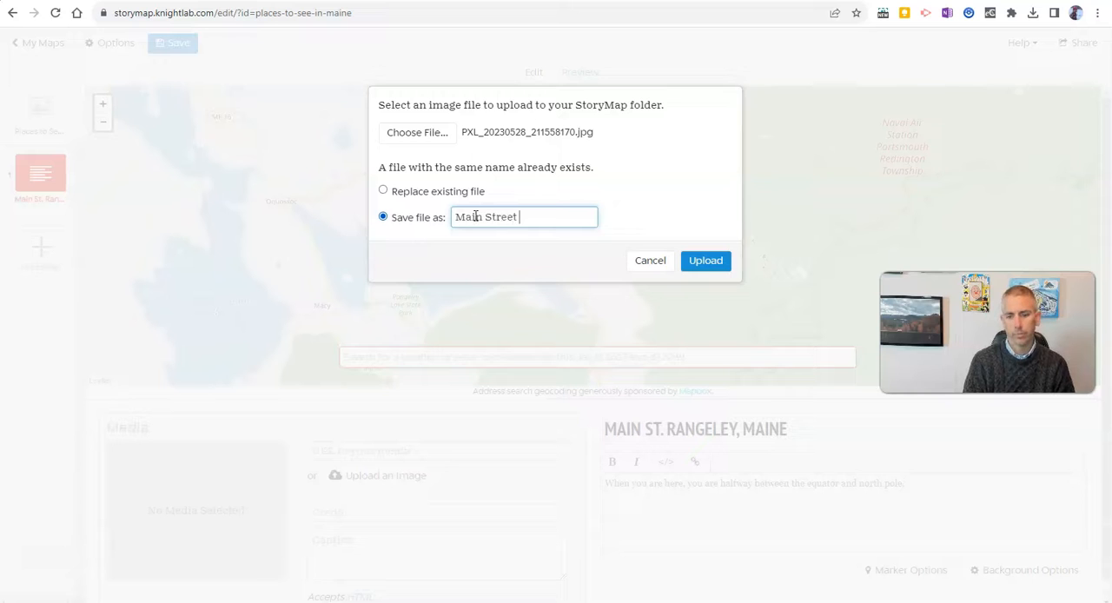
type("rangeley")
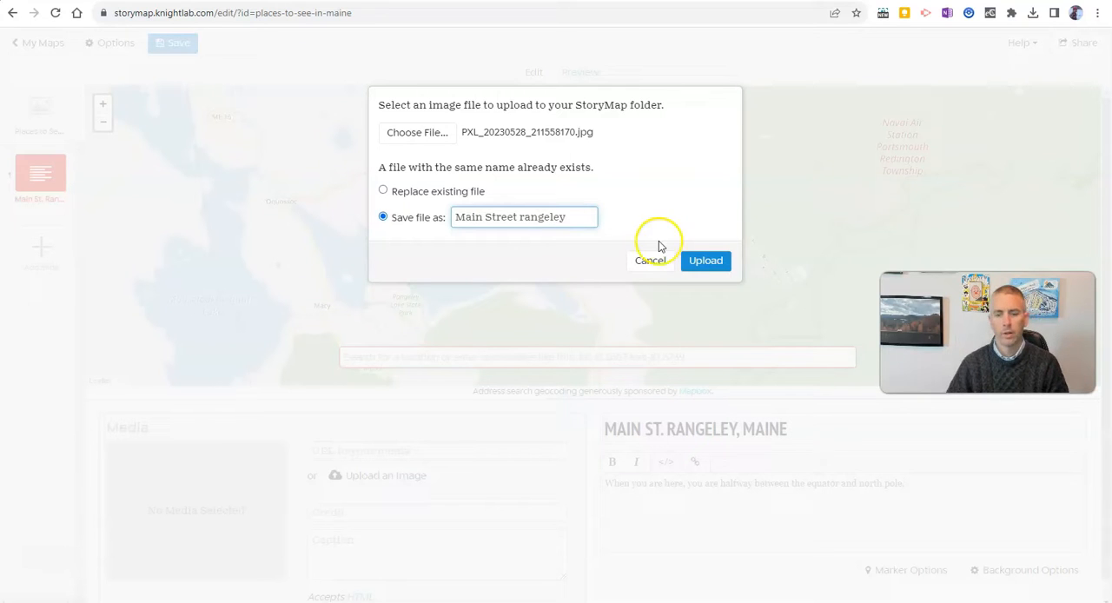
left_click(705, 261)
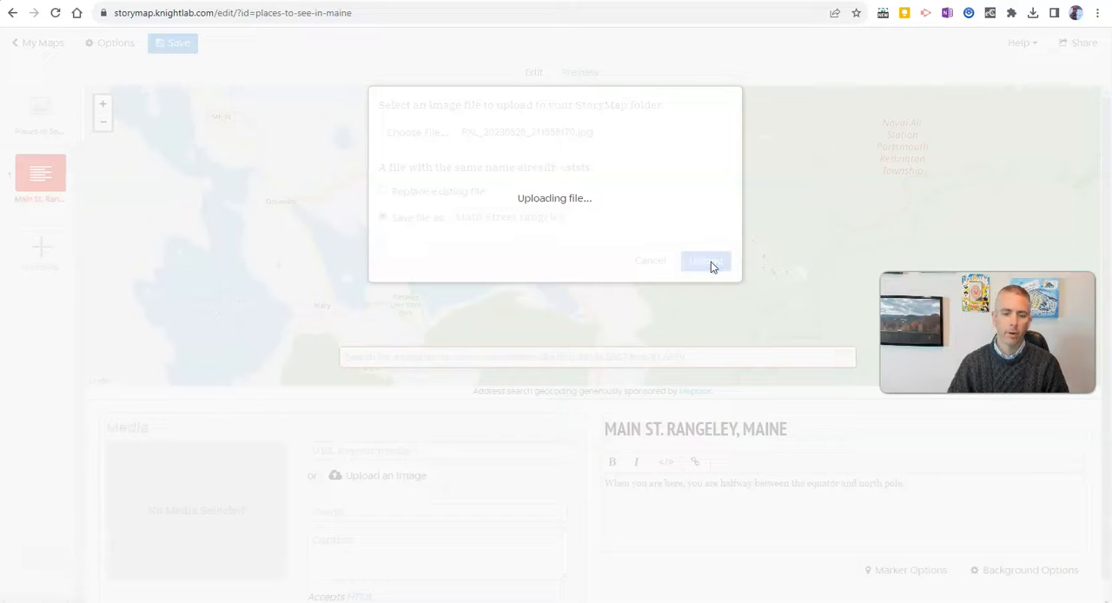
left_click(704, 260)
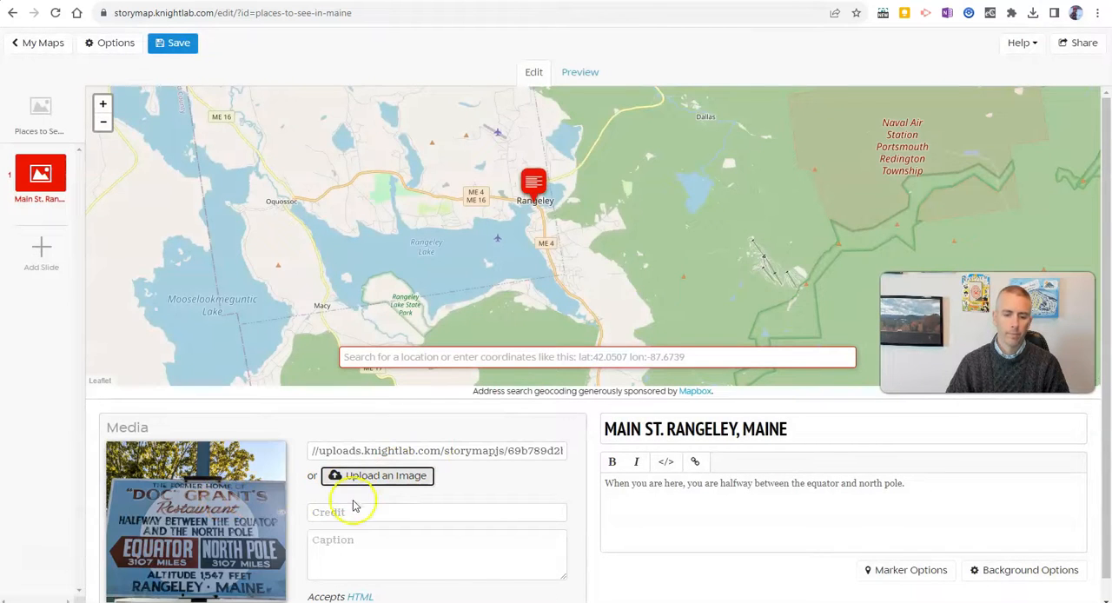
Caption the photo 'This is a sign that stands where a restaurant used to be in Rangeley.'
scroll("down", 3)
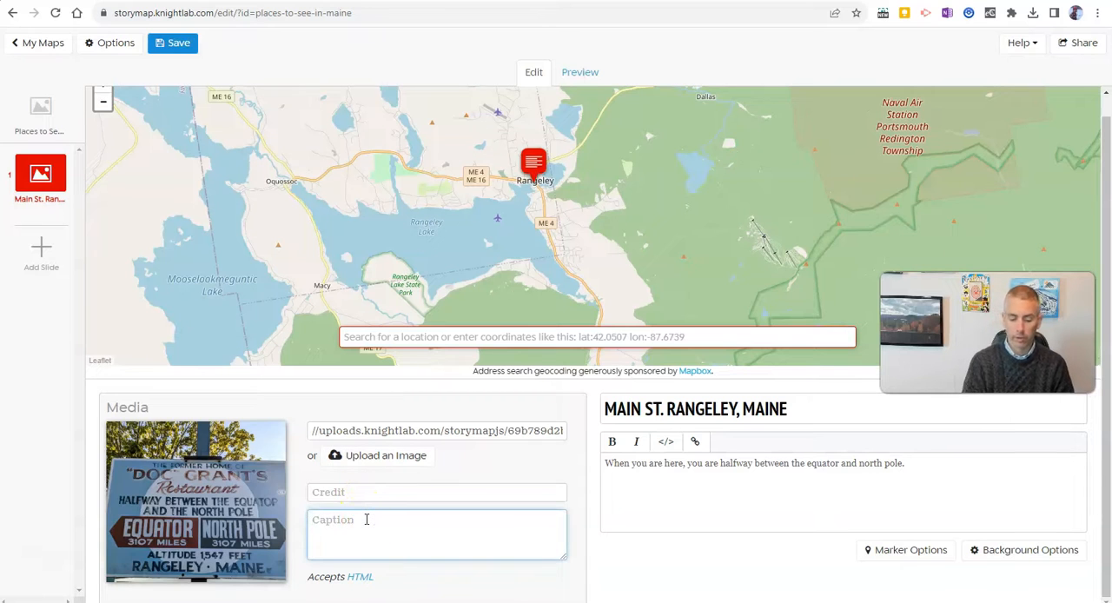
type("This is a sign that stands where a res")
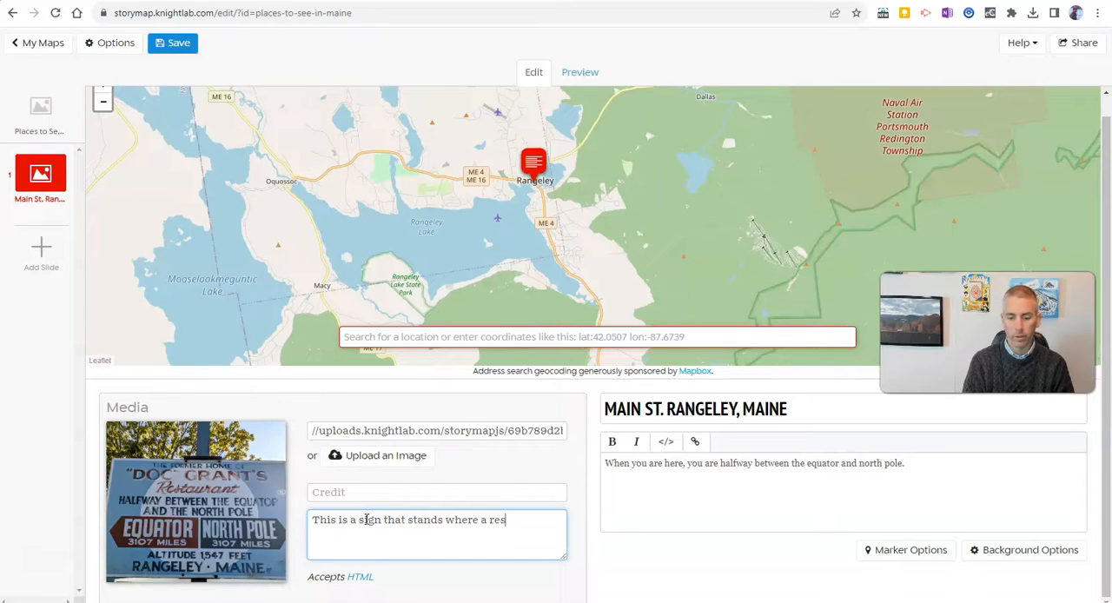
type("taurant")
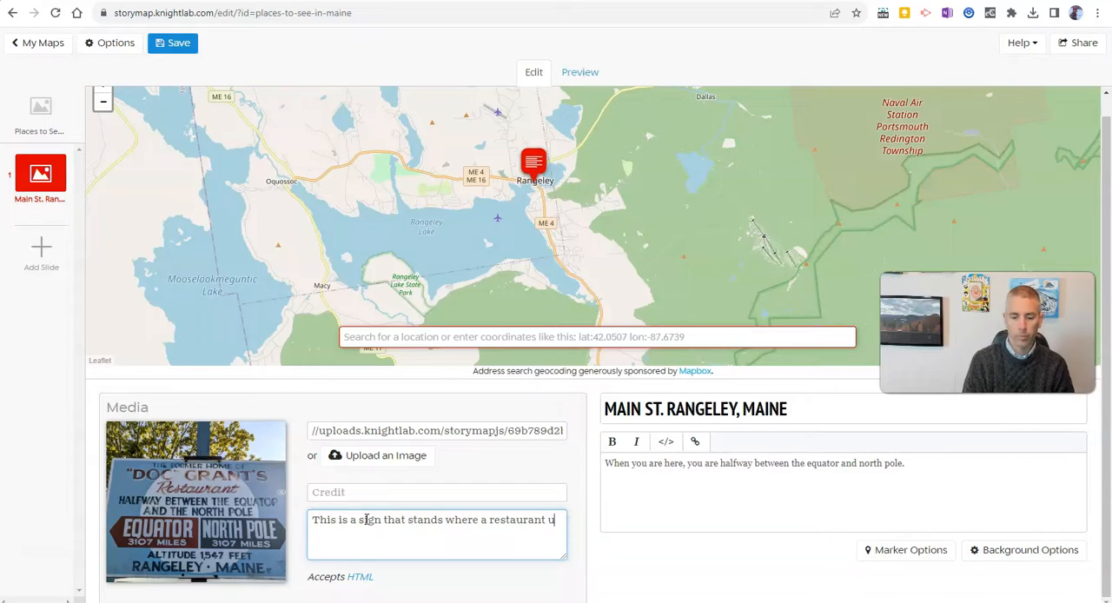
type("used to be in R")
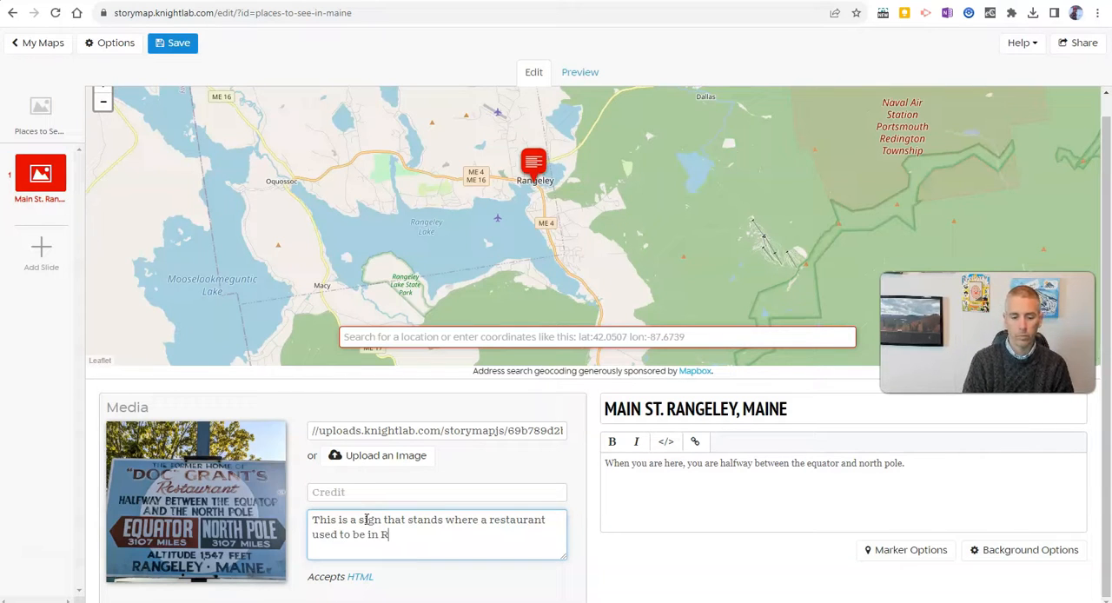
type("angeley.")
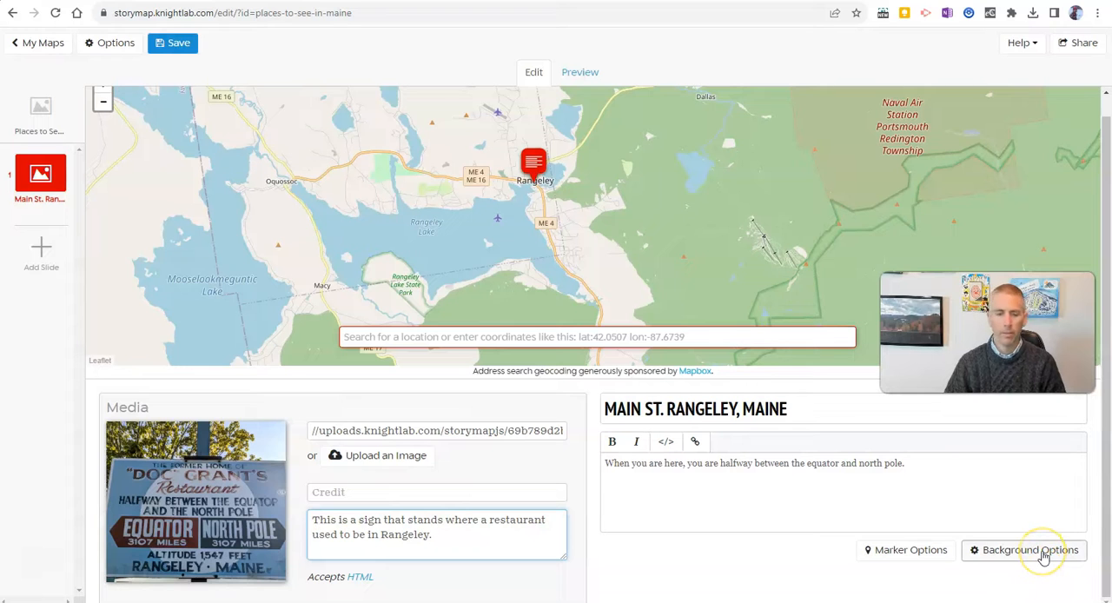
left_click(1030, 549)
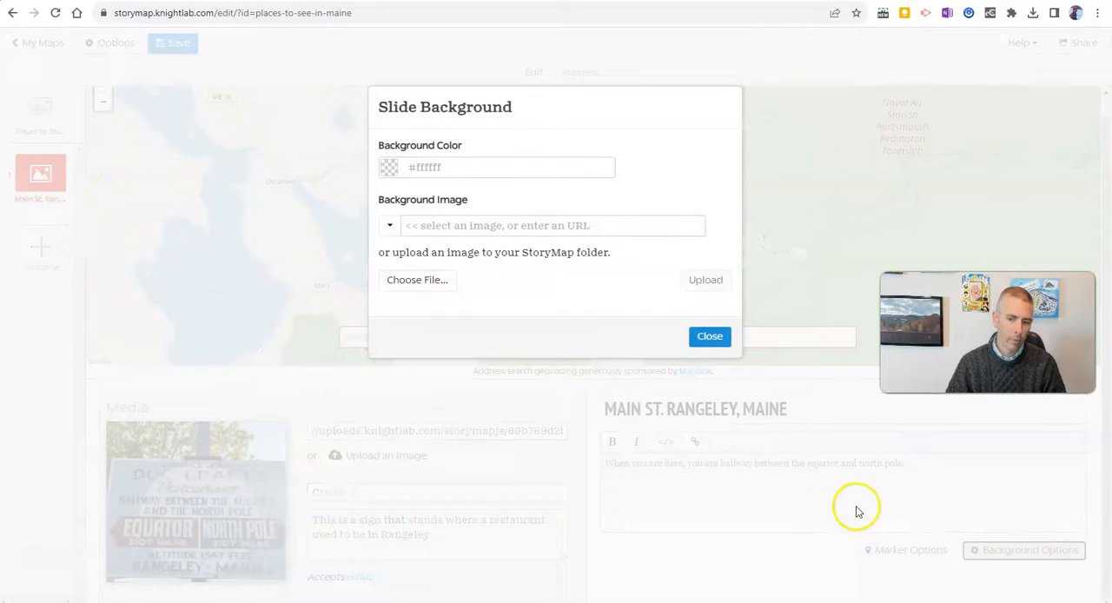
left_click(710, 336)
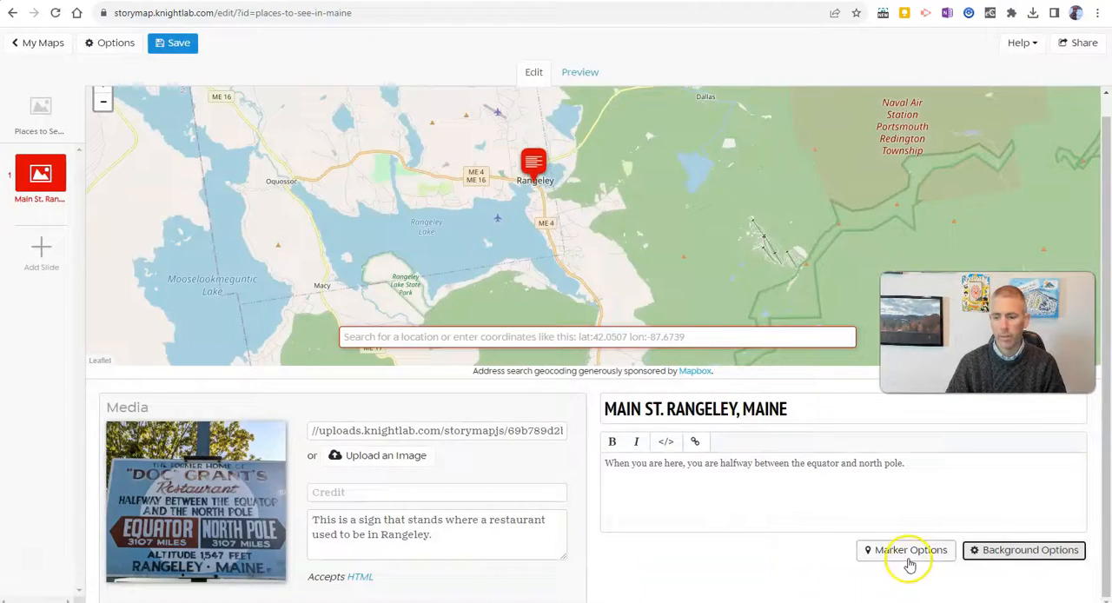
left_click(905, 549)
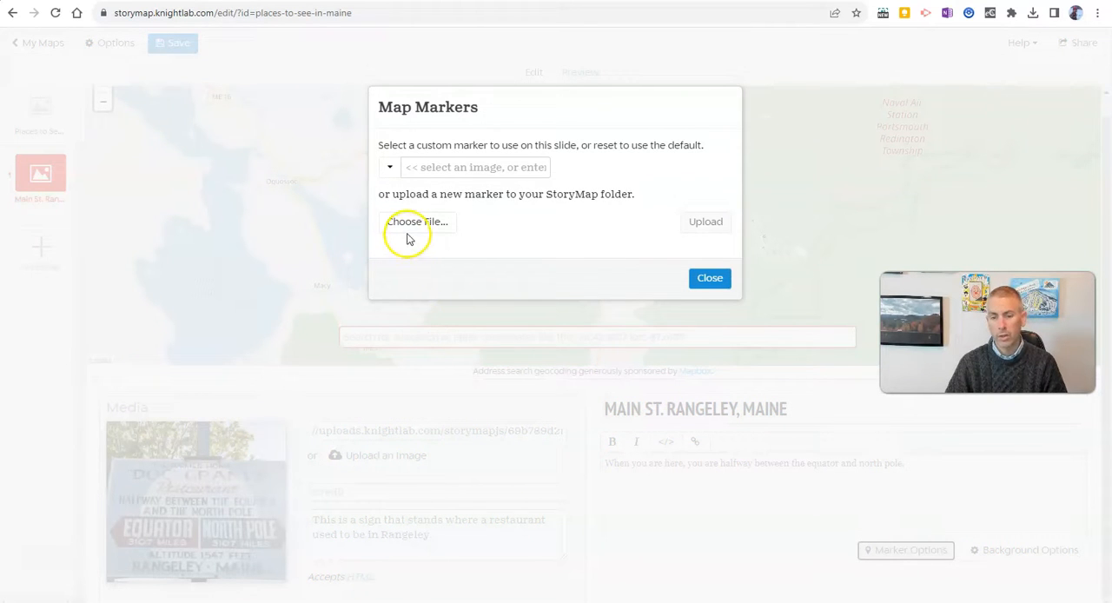
left_click(710, 278)
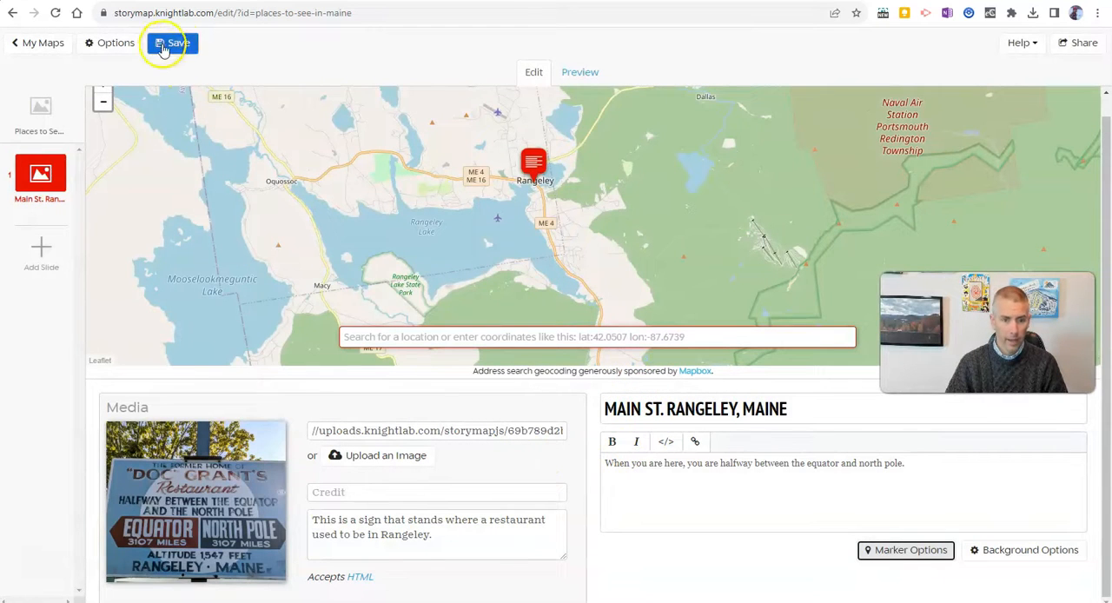
Save the story map and preview the Rangeley slide as readers see it
left_click(172, 43)
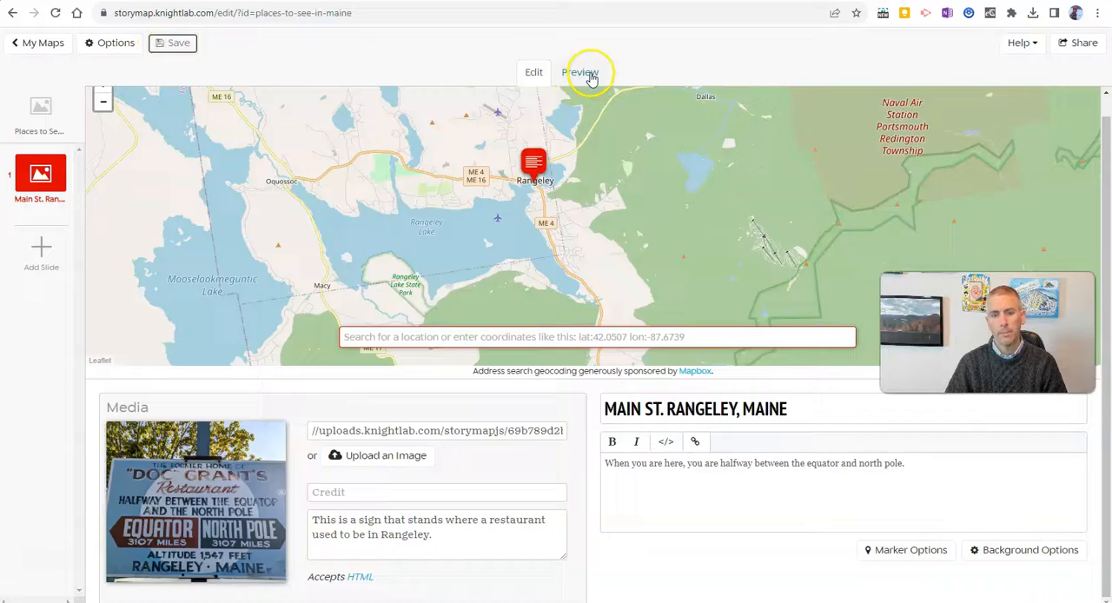
left_click(580, 71)
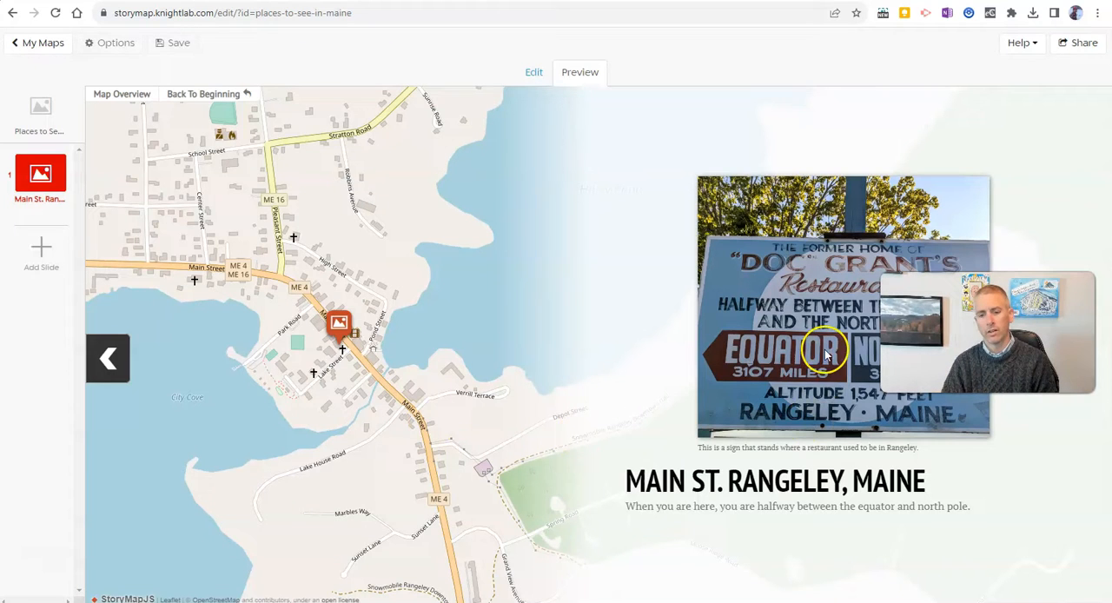
mouse_move(734, 511)
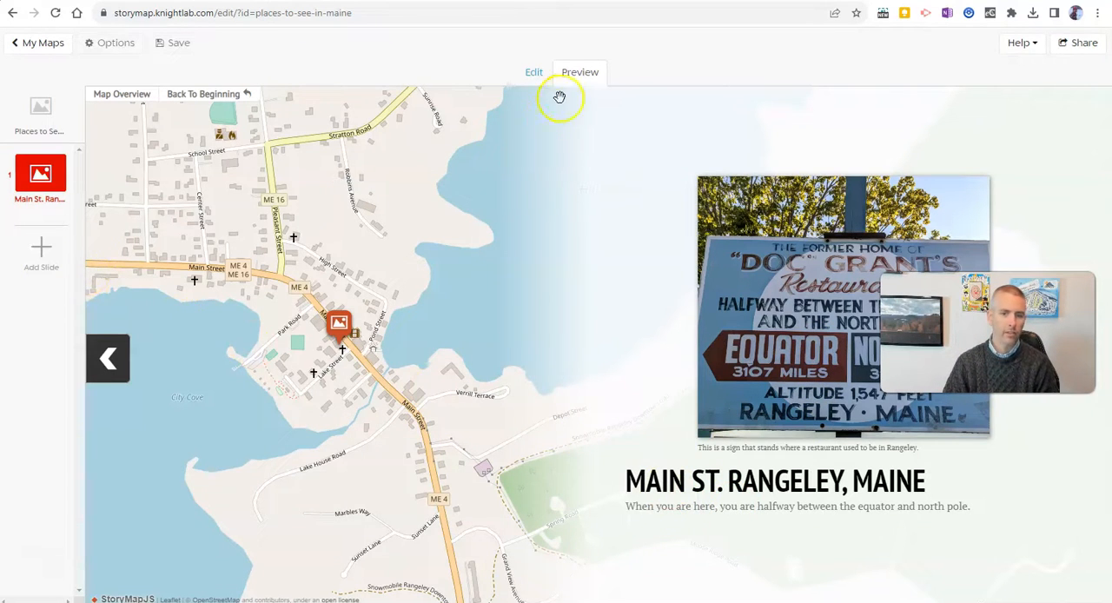
Back in the editor, add a new untitled slide and start an image upload for it
left_click(534, 71)
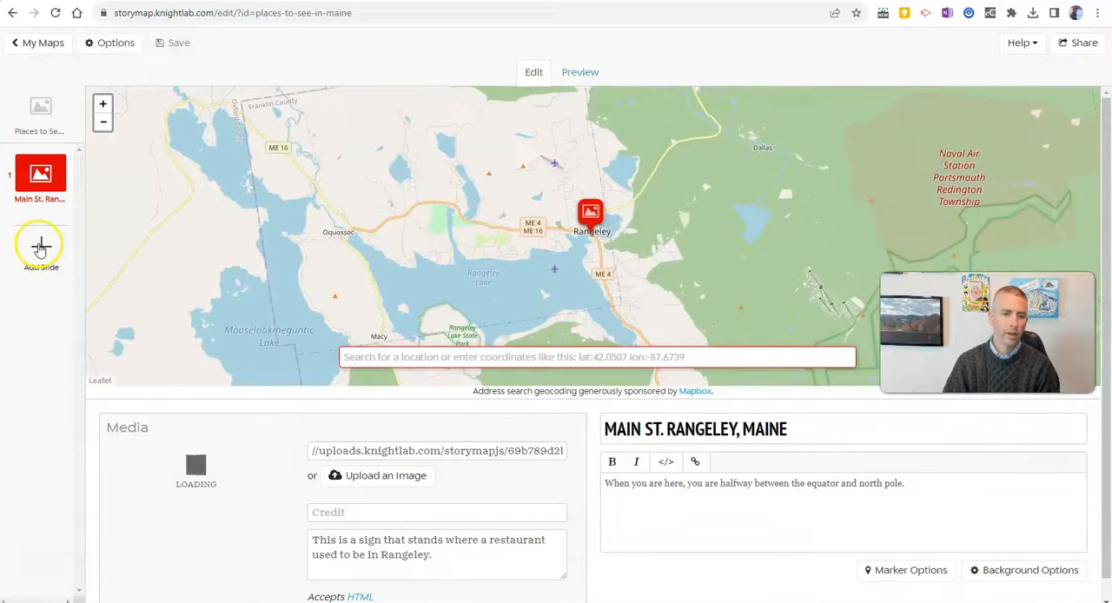
left_click(41, 247)
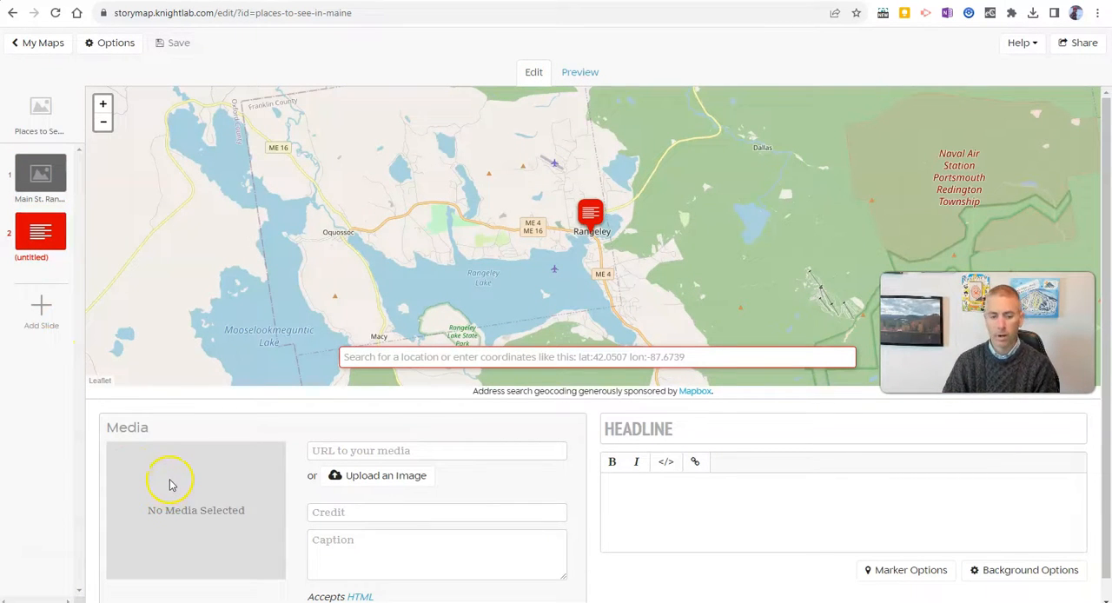
left_click(377, 476)
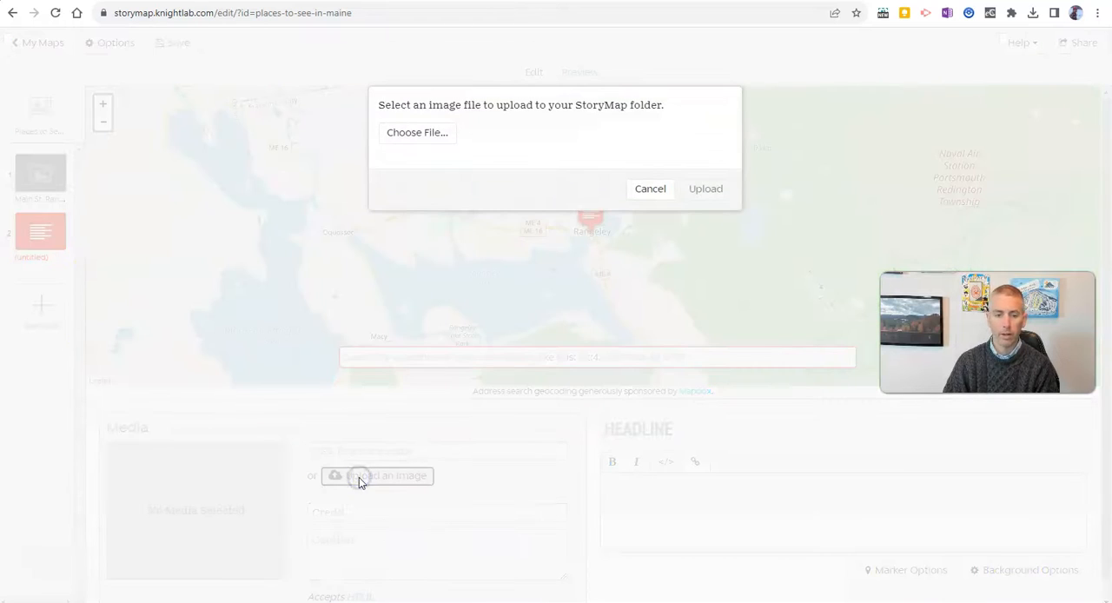
Upload the snowy house photo PXL_20230123_203906421 from Desktop's Maine Story Map folder as slide media
left_click(417, 132)
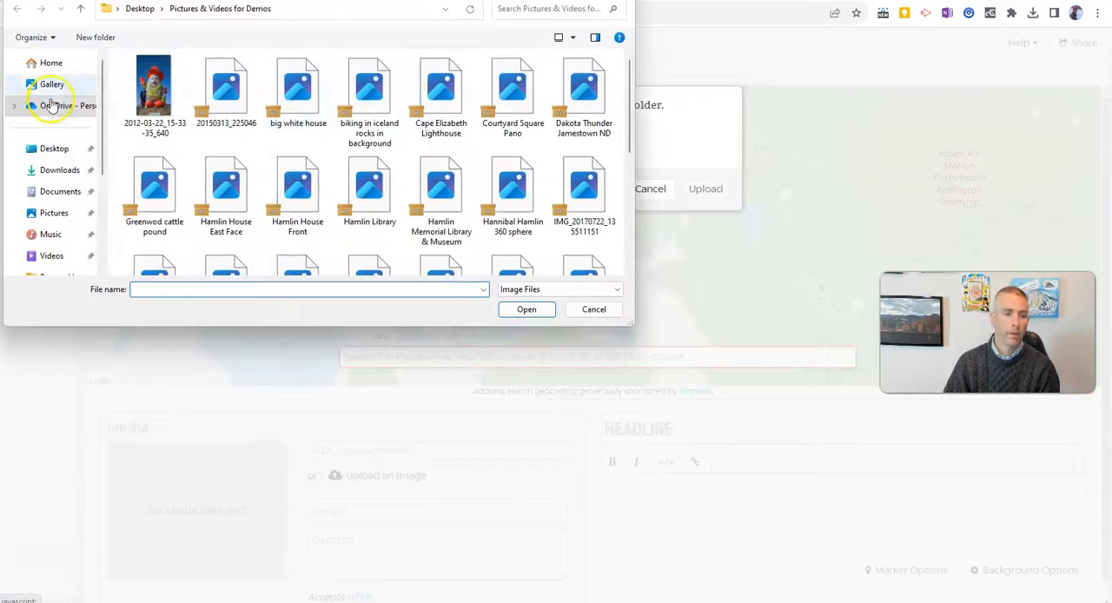
left_click(54, 147)
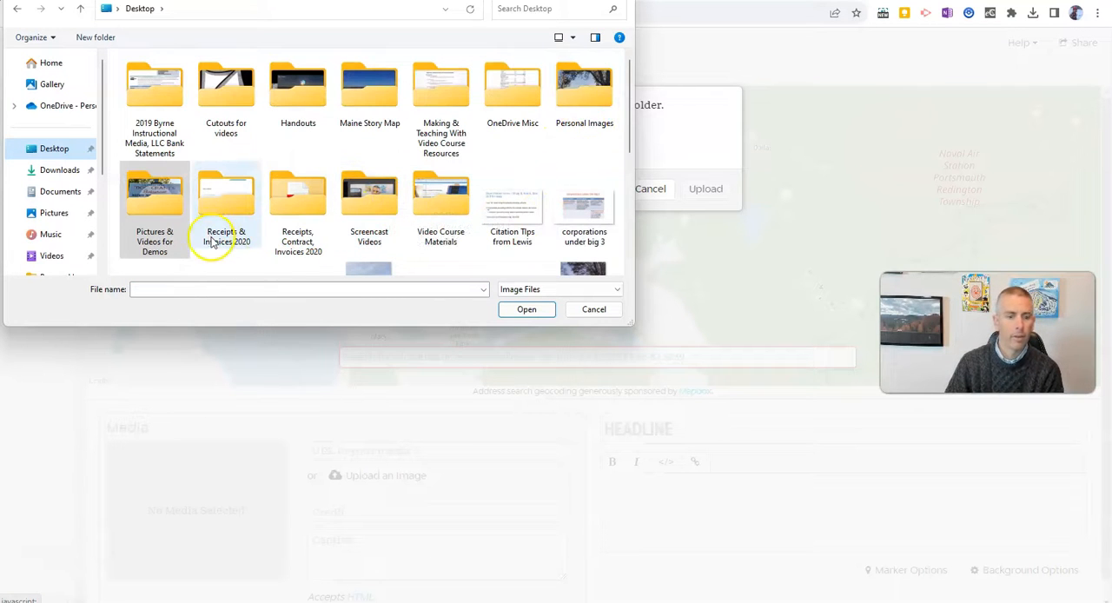
left_click(368, 87)
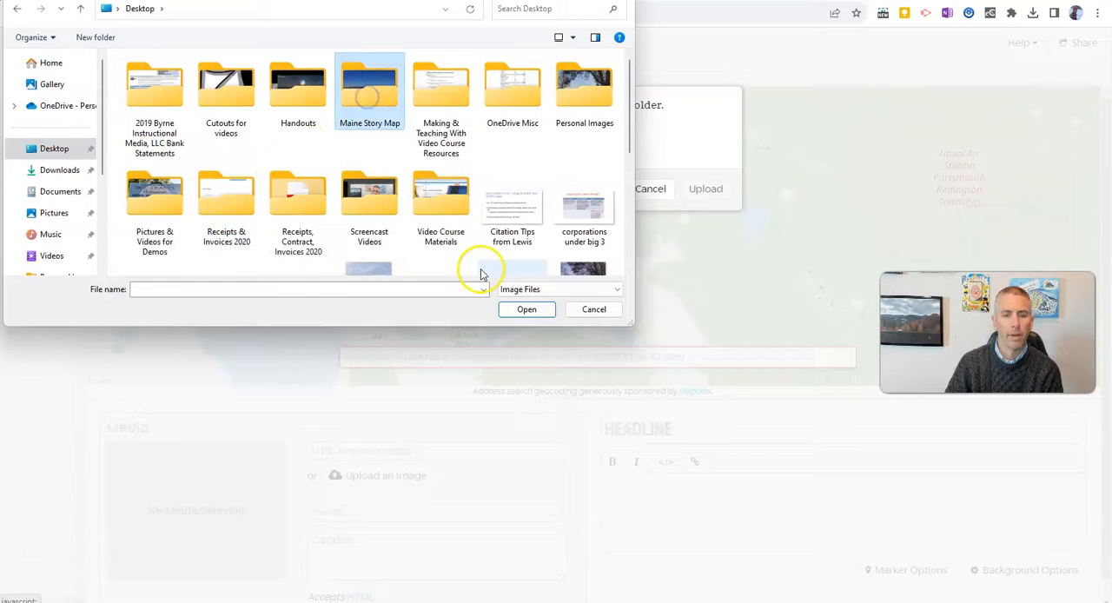
double_click(368, 82)
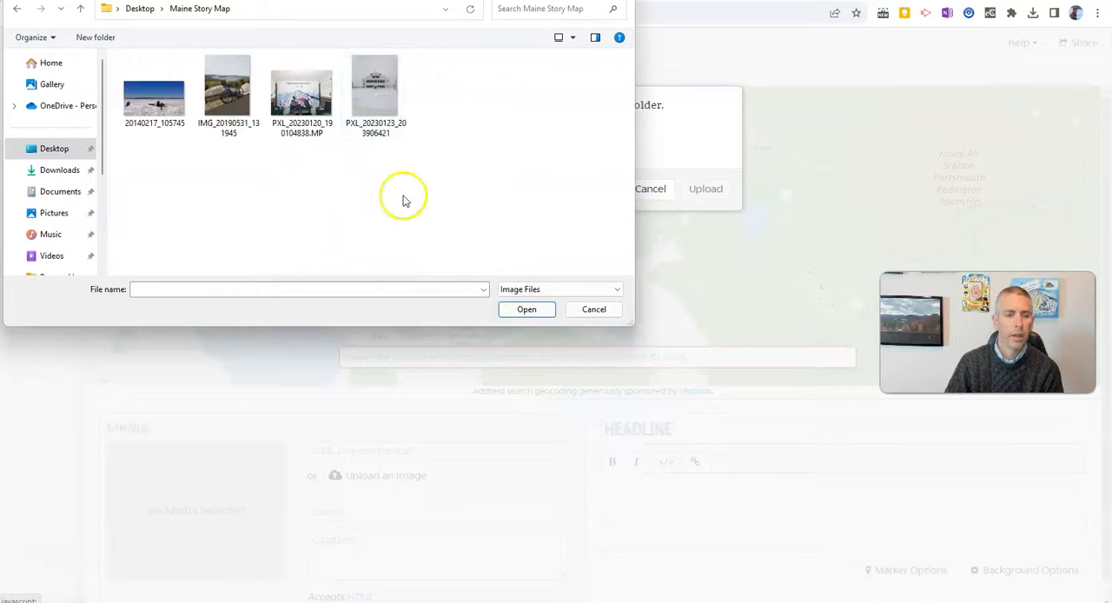
left_click(228, 87)
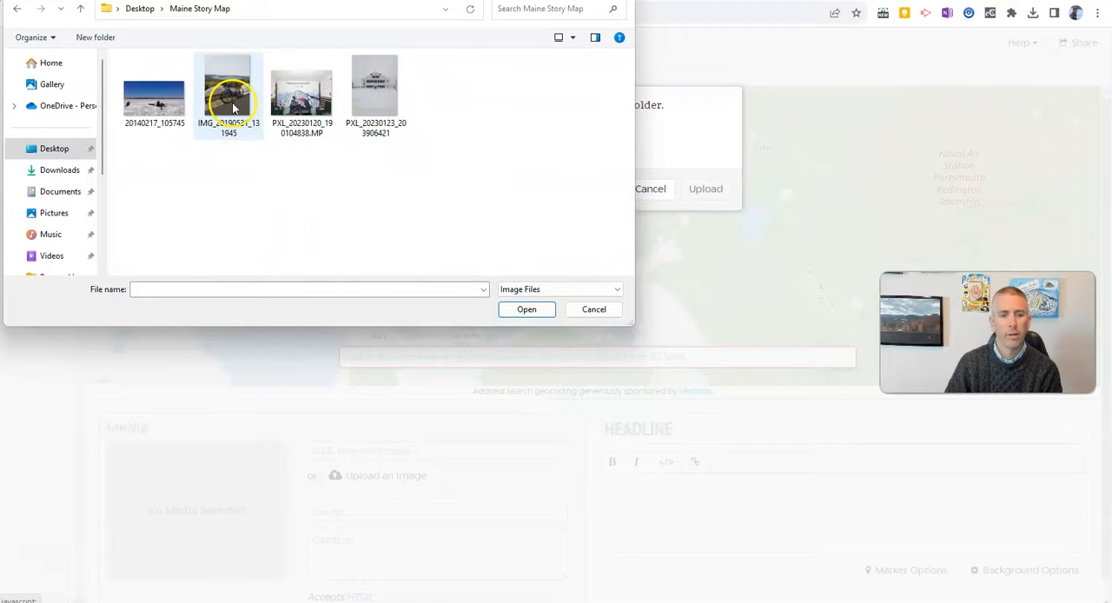
left_click(375, 87)
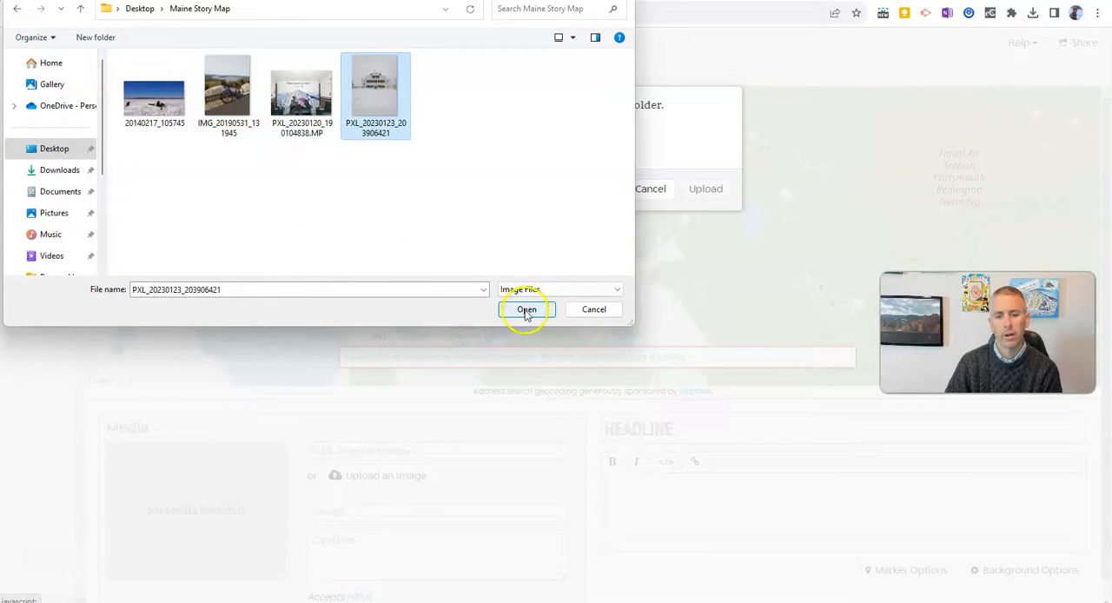
left_click(527, 309)
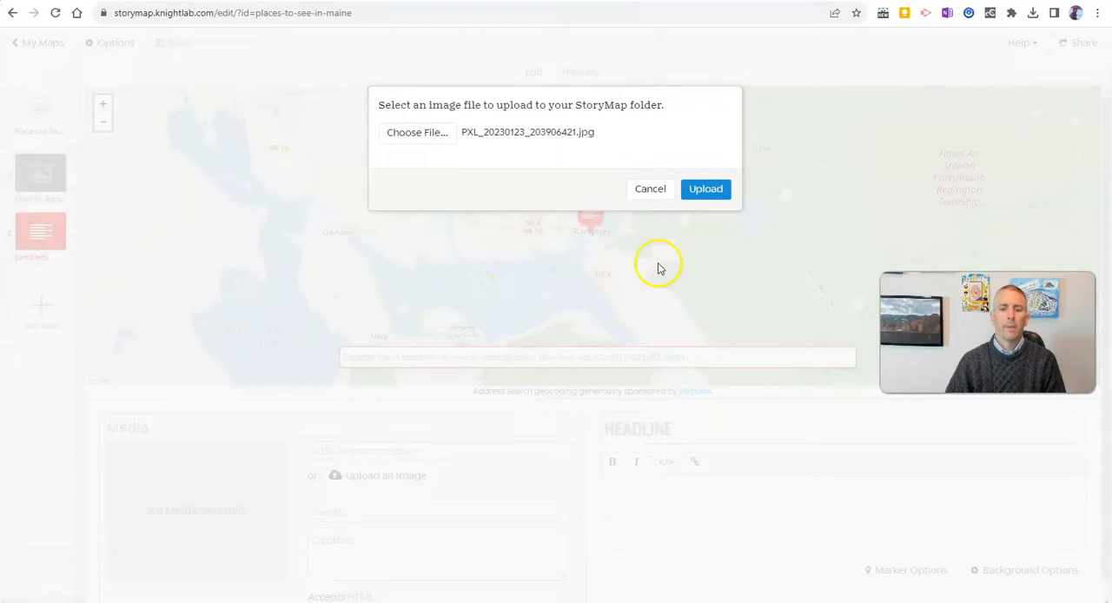
left_click(705, 189)
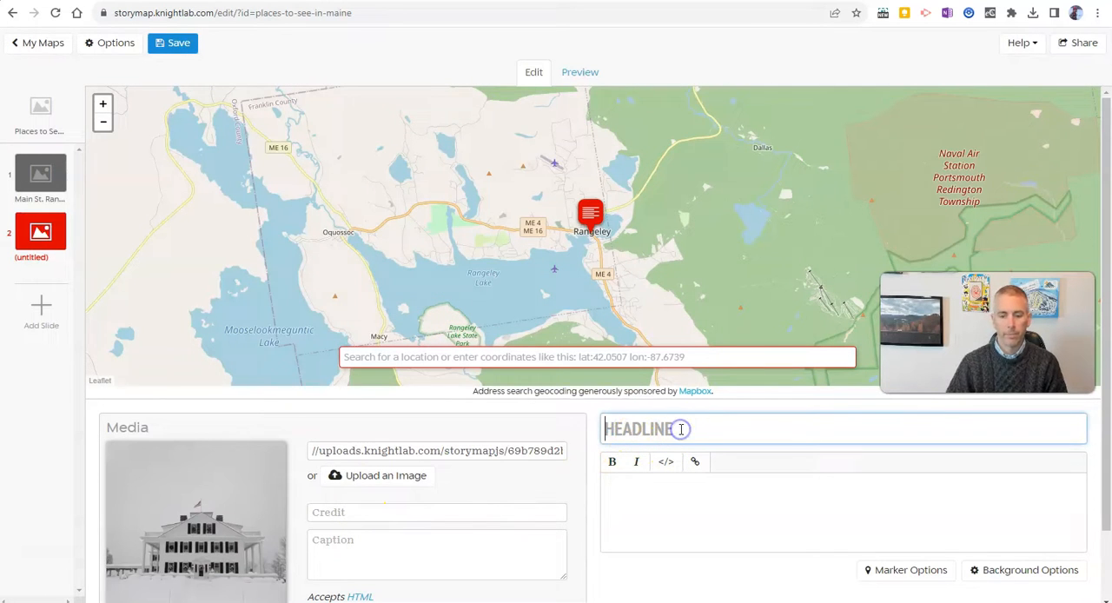
Enter headline 'HANNIBAL HAMLIN HOUSE' and description 'Hamlin was Lincoln's first VP.'
type("HANNIBAL HAMLIN HOUSE")
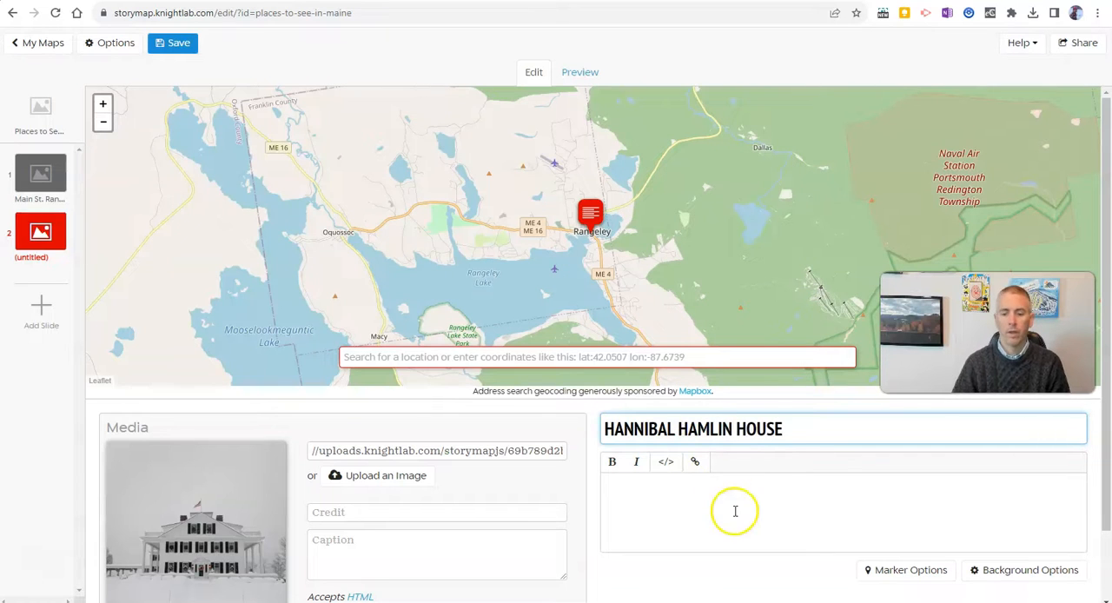
type("Hamlin was")
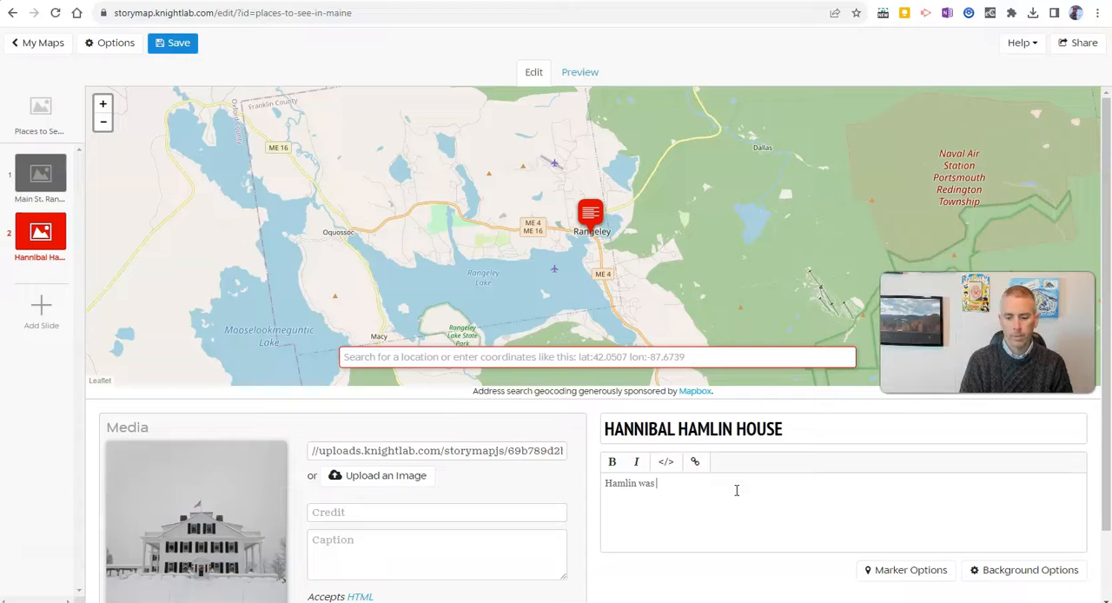
type("Lincoln's first VP.")
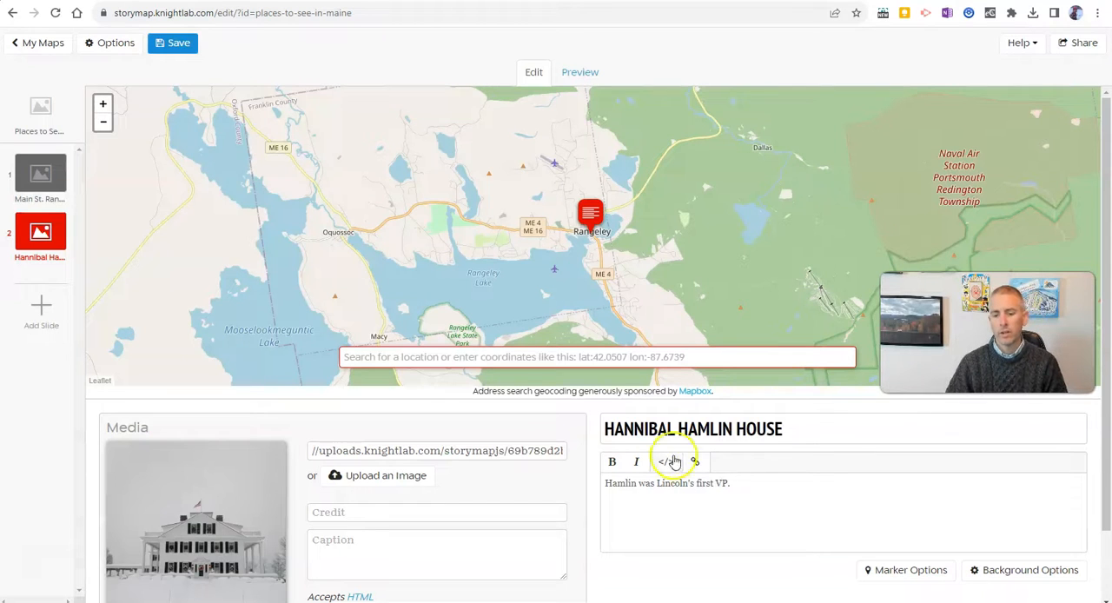
mouse_move(666, 462)
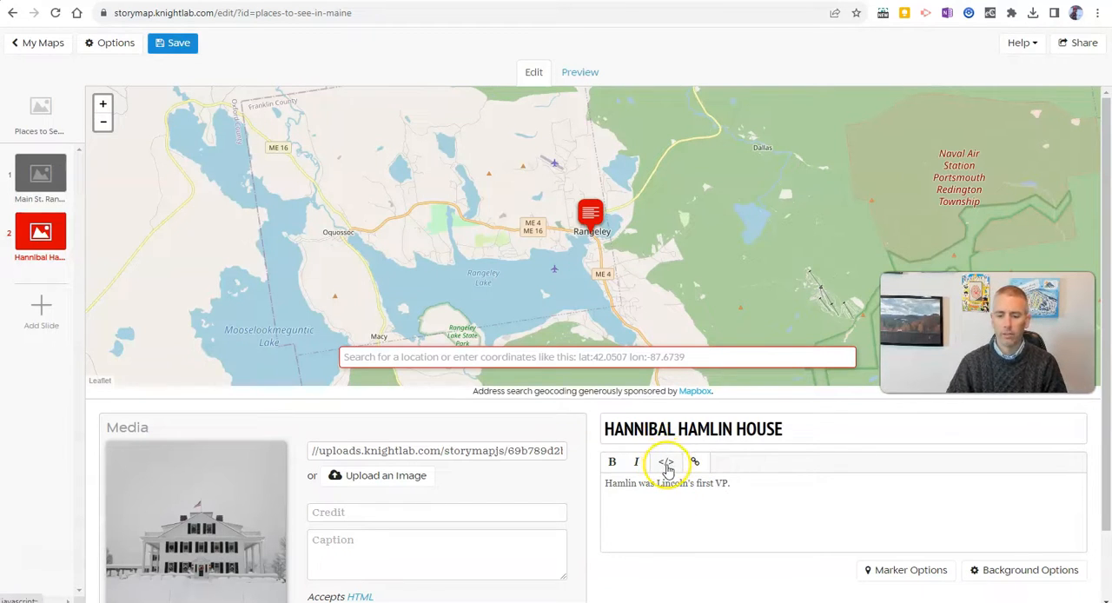
left_click(666, 461)
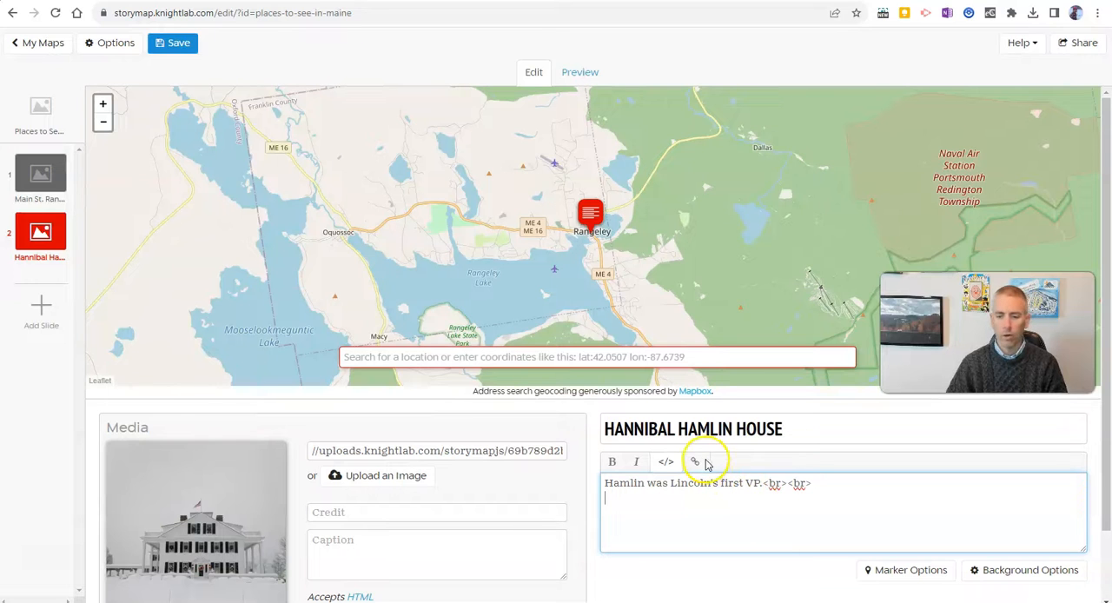
left_click(666, 461)
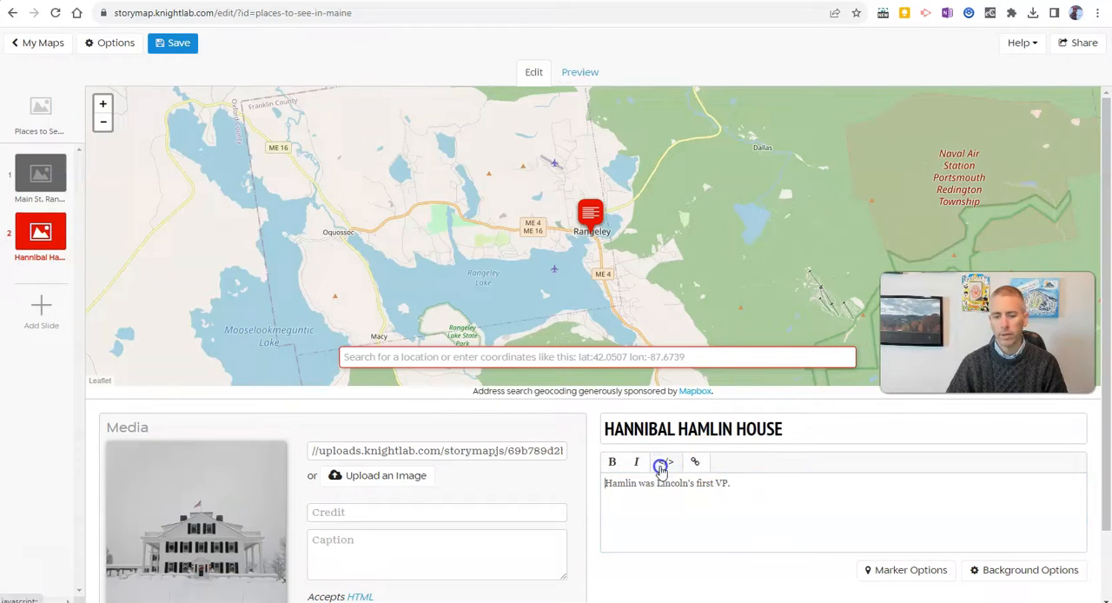
left_click(660, 461)
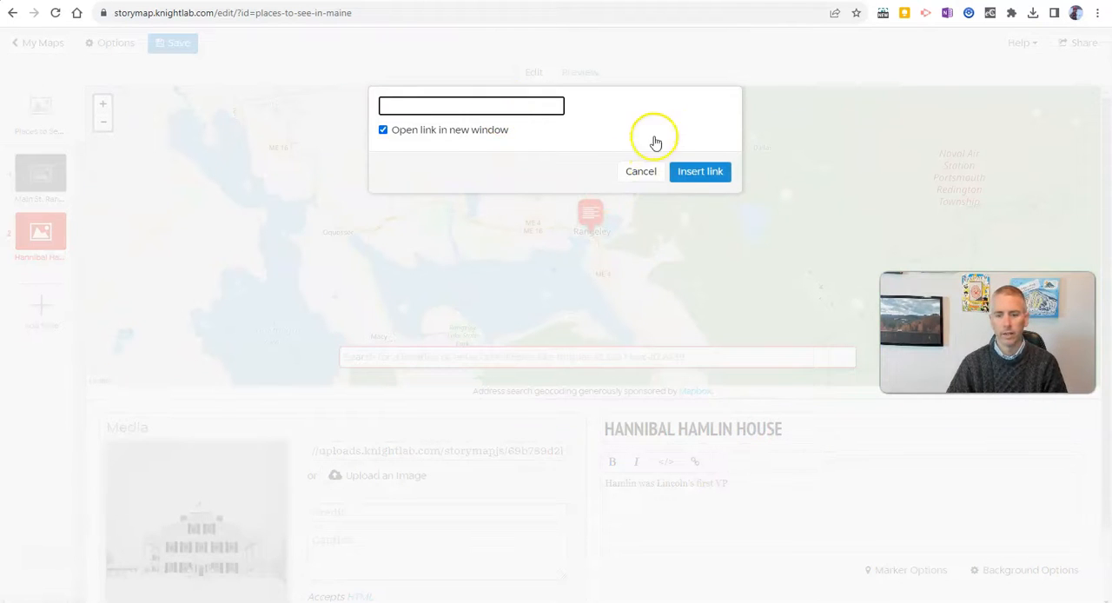
left_click(641, 171)
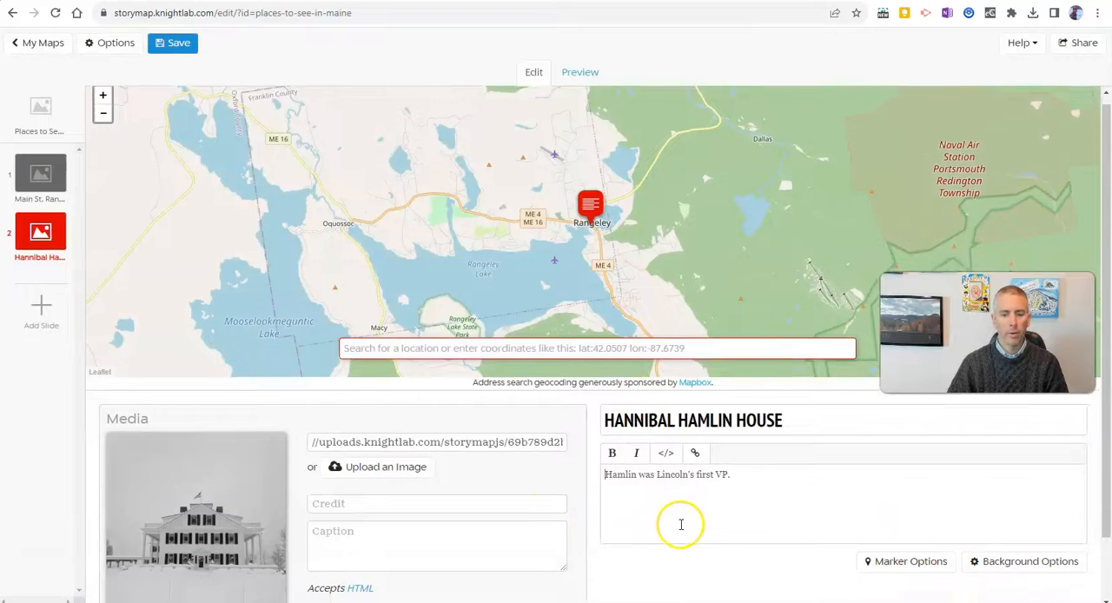
scroll("down", 3)
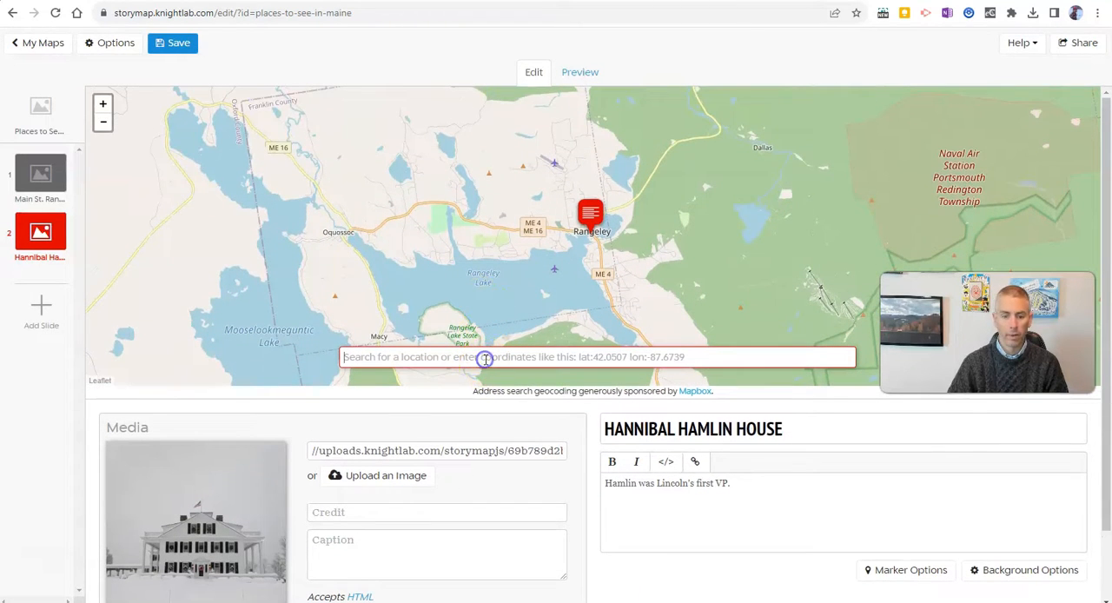
Search 'hanni' and pick the Hannibal Hamlin result to place the marker in Paris, Maine
type("hanni")
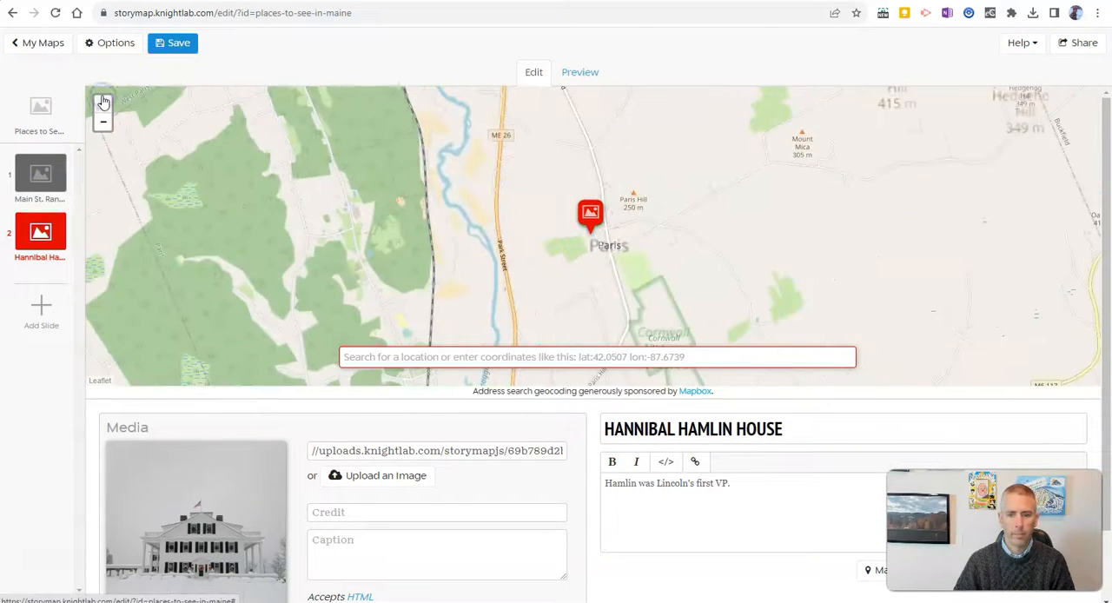
left_click(590, 213)
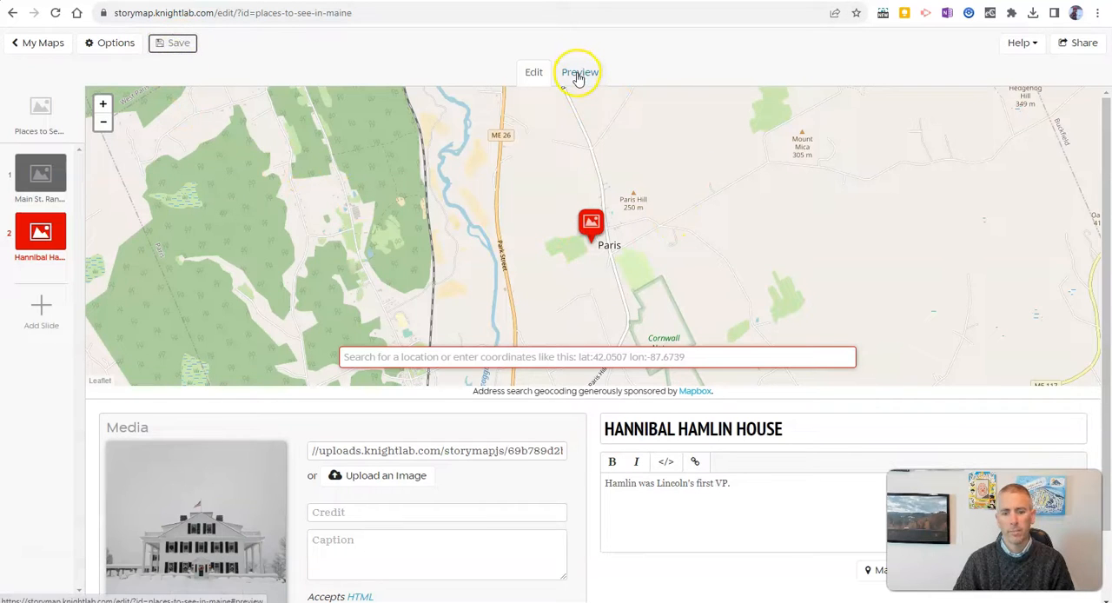
Preview the Hannibal Hamlin House slide with its snowy photo and Paris marker
left_click(580, 72)
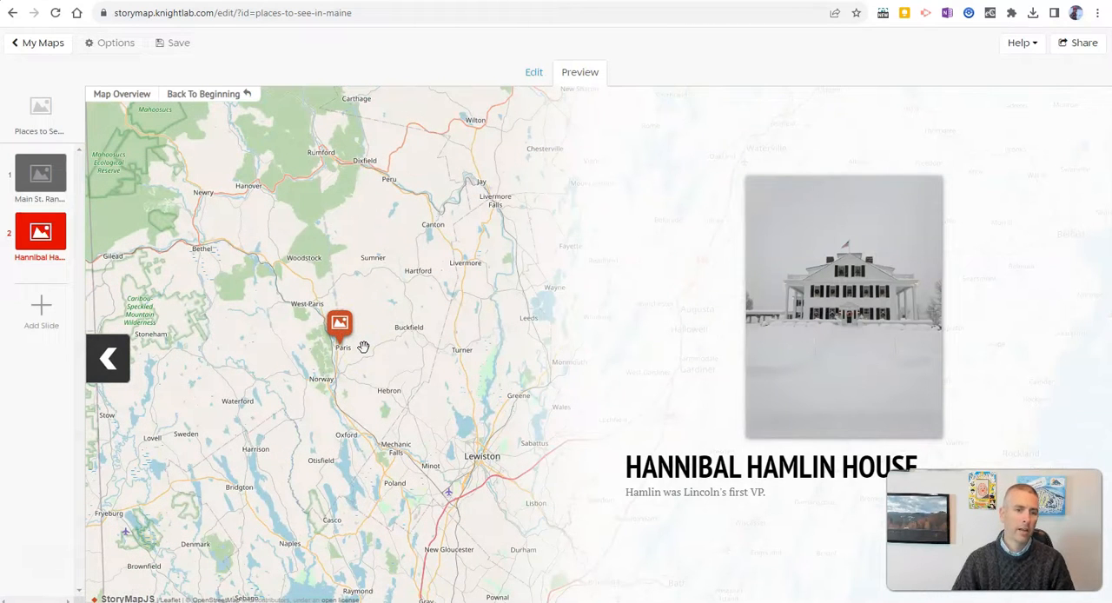
left_click(1078, 43)
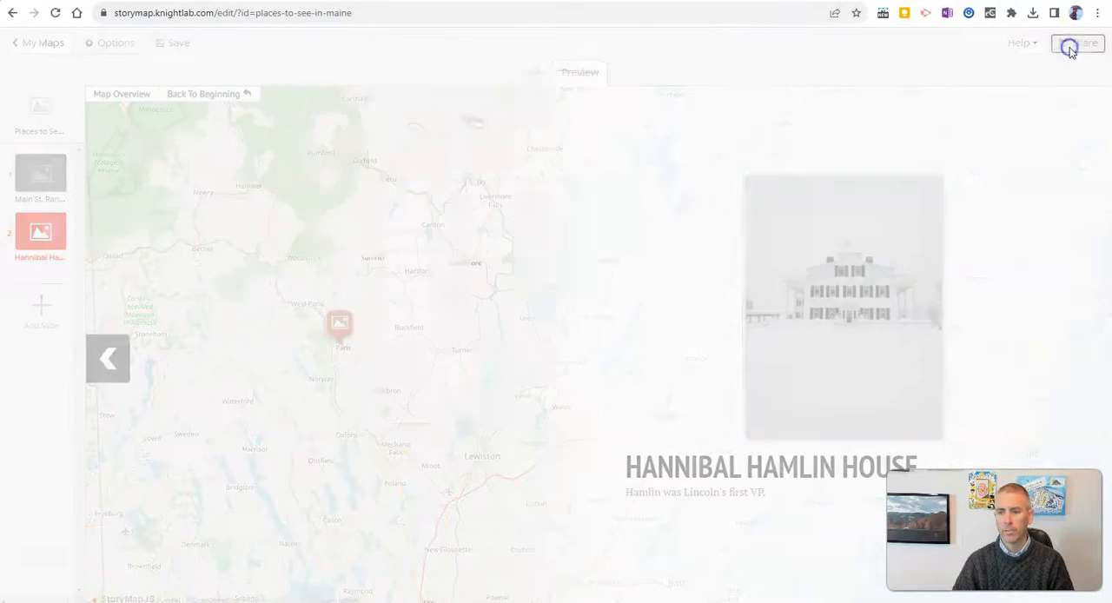
Select the map's public share link, close the Share dialog, and save the changes
left_click(1083, 44)
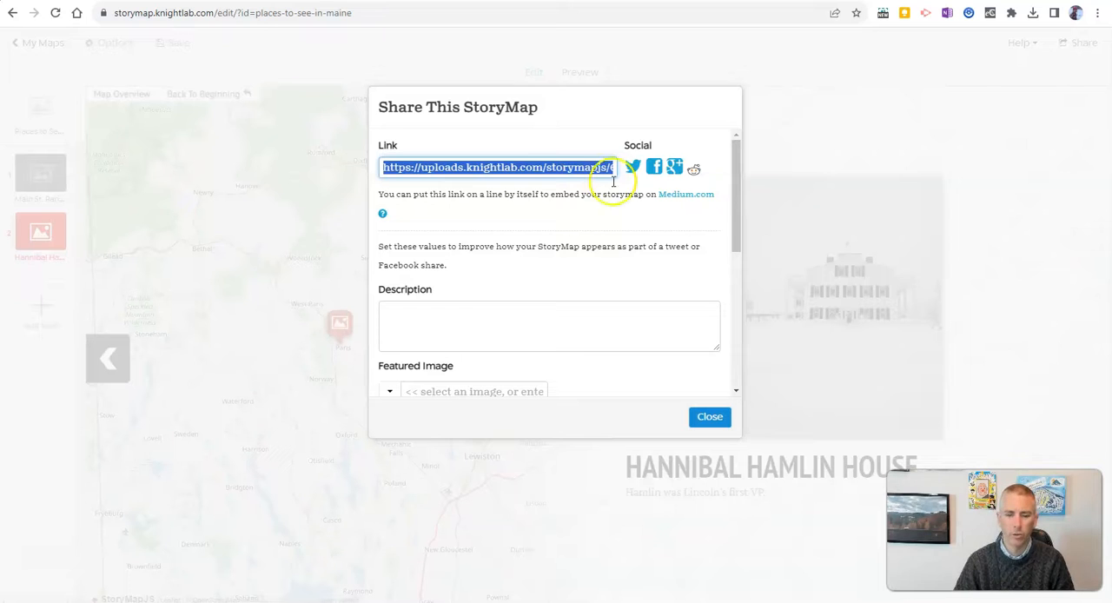
scroll("down", 3)
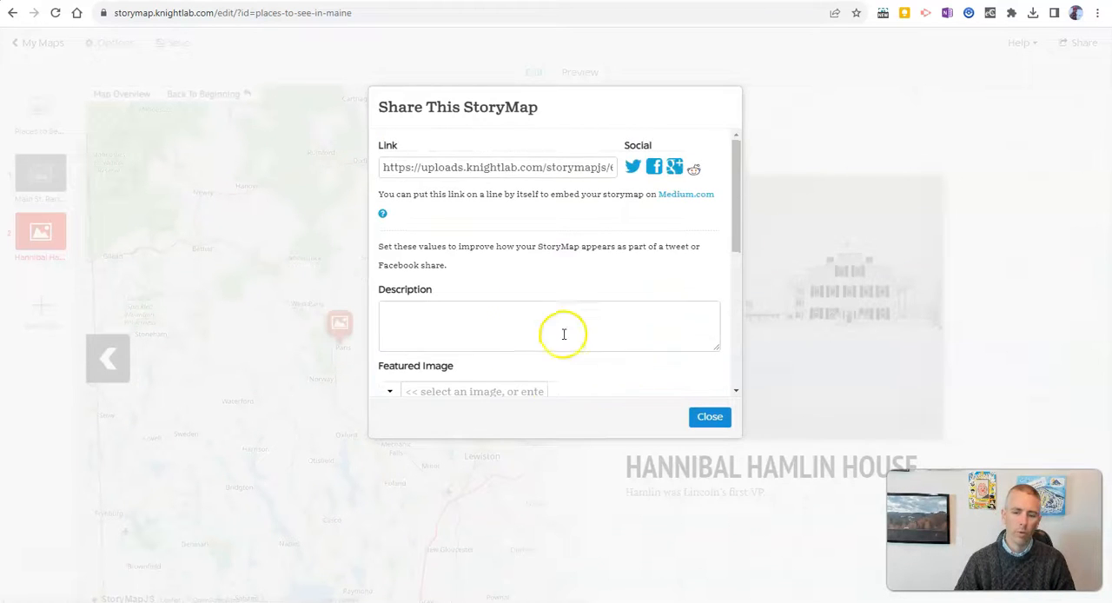
left_click(709, 416)
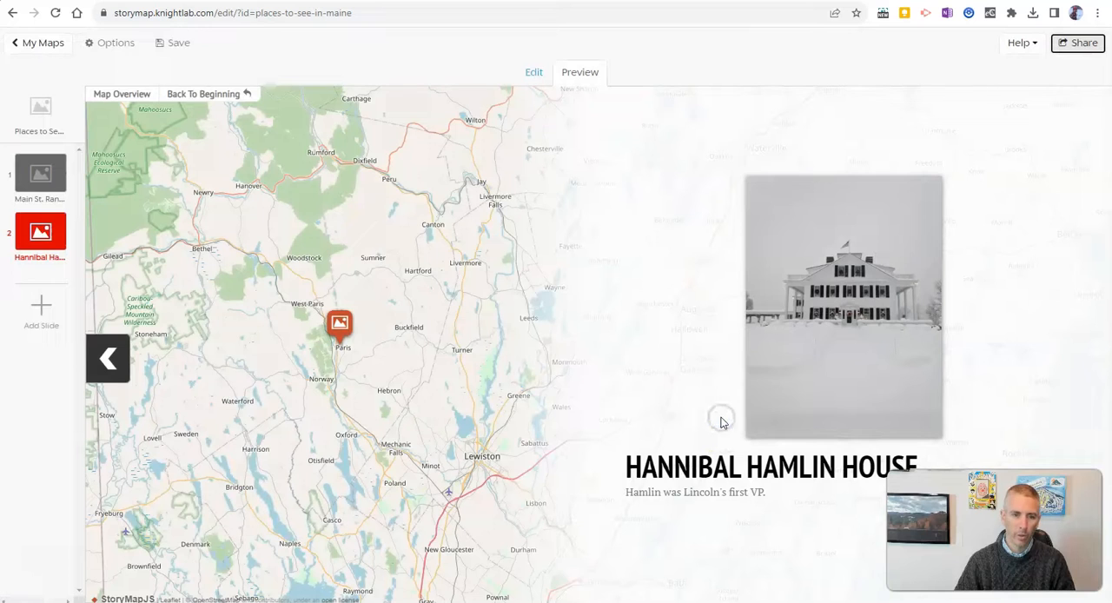
left_click(172, 42)
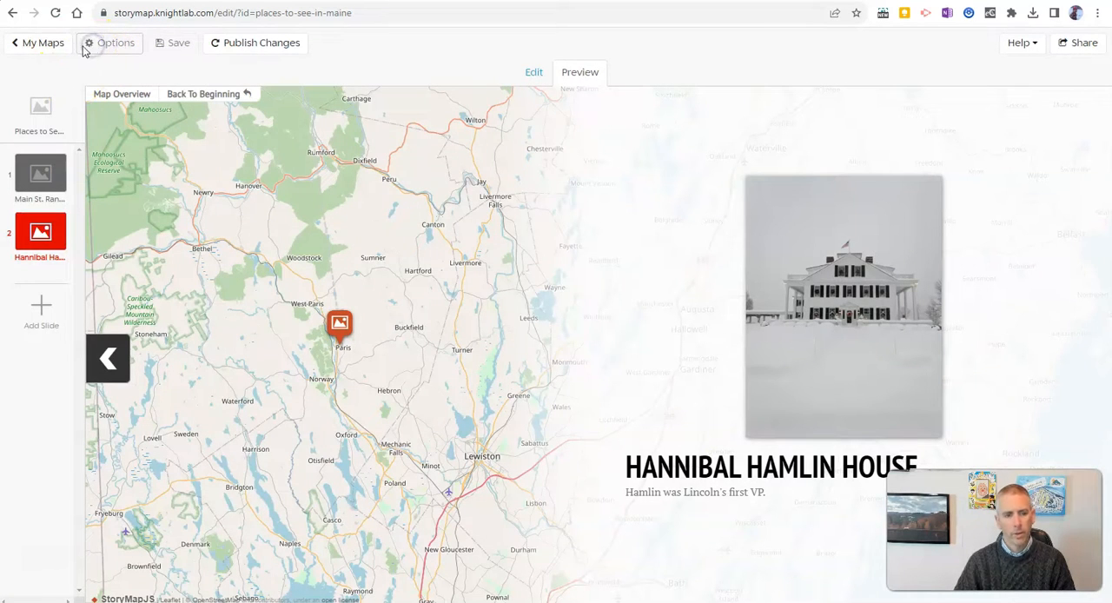
Leave the Places to See in Maine editor for the Your StoryMaps list
left_click(41, 43)
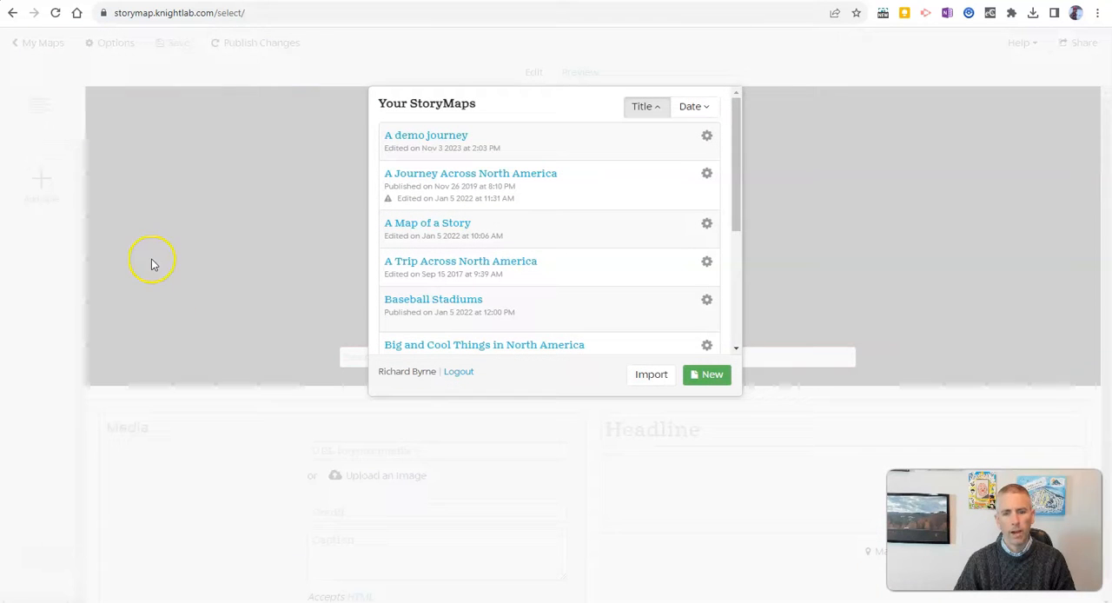
mouse_move(464, 139)
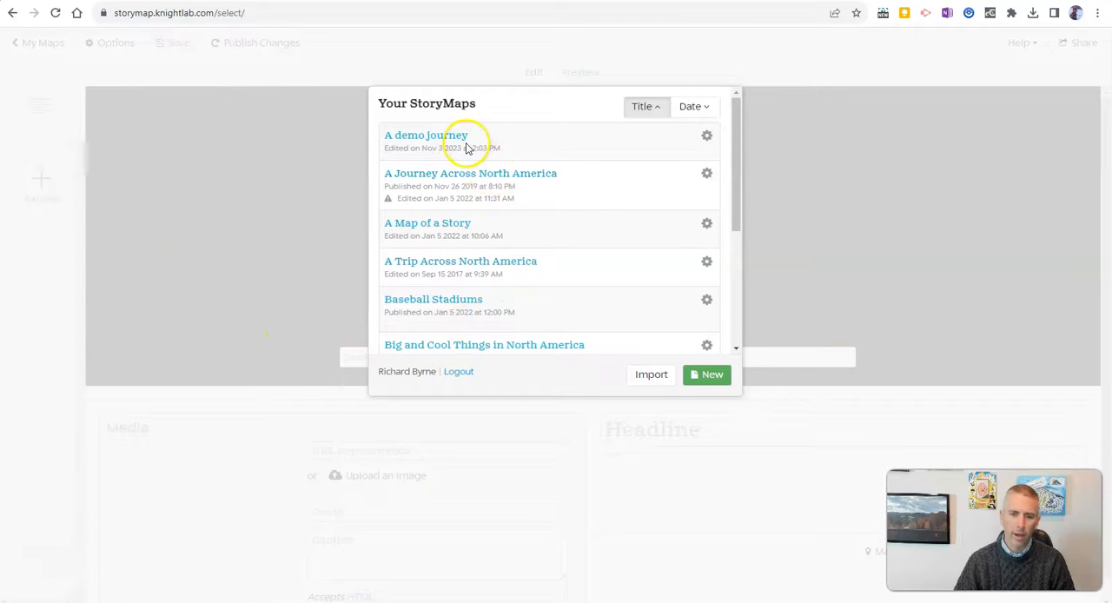
mouse_move(606, 236)
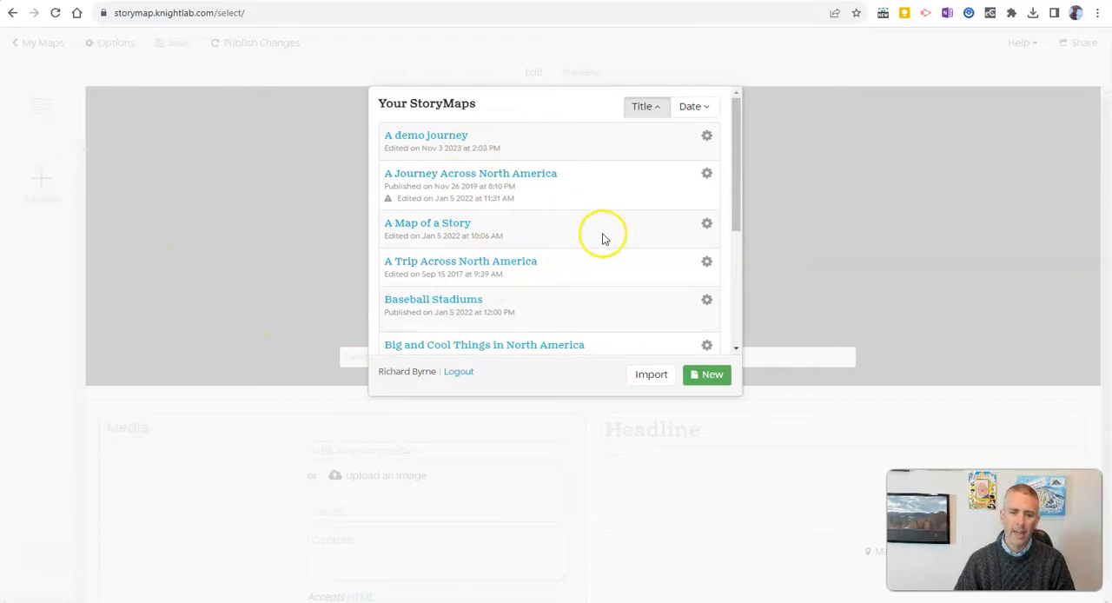
mouse_move(618, 266)
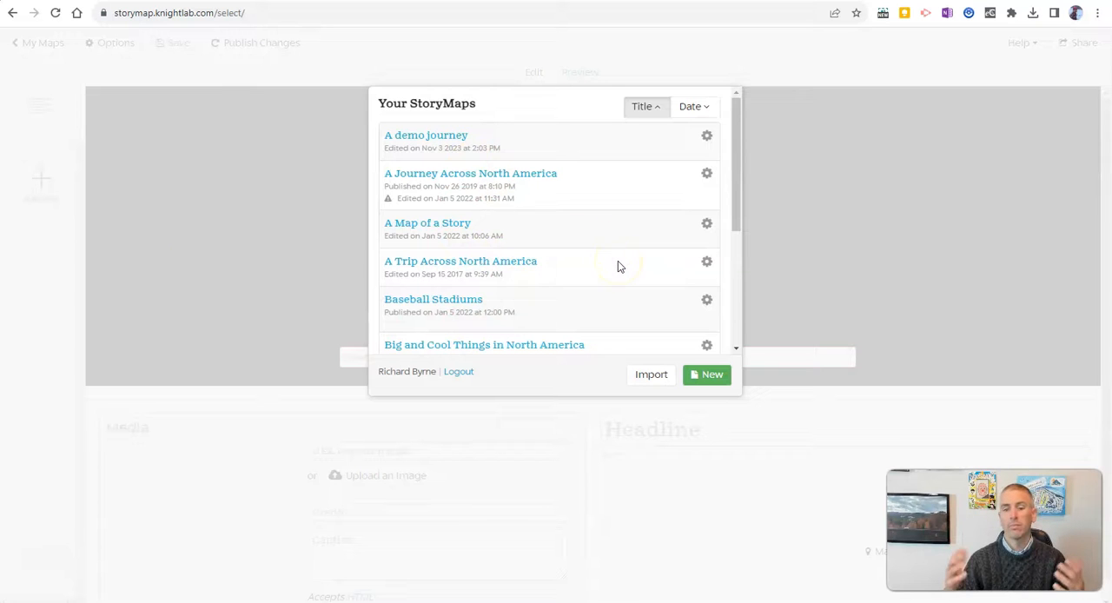